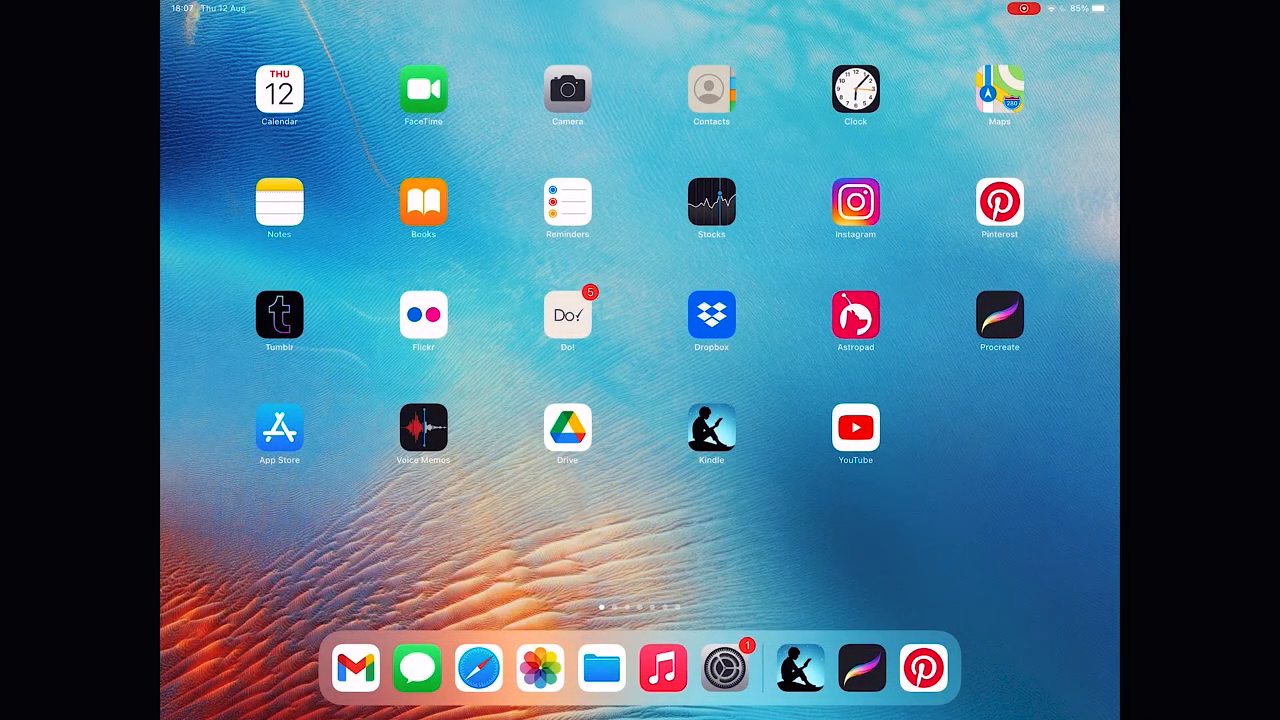
# Launch Procreate, create a new canvas and set its background to pale blue.
pyautogui.click(999, 313)
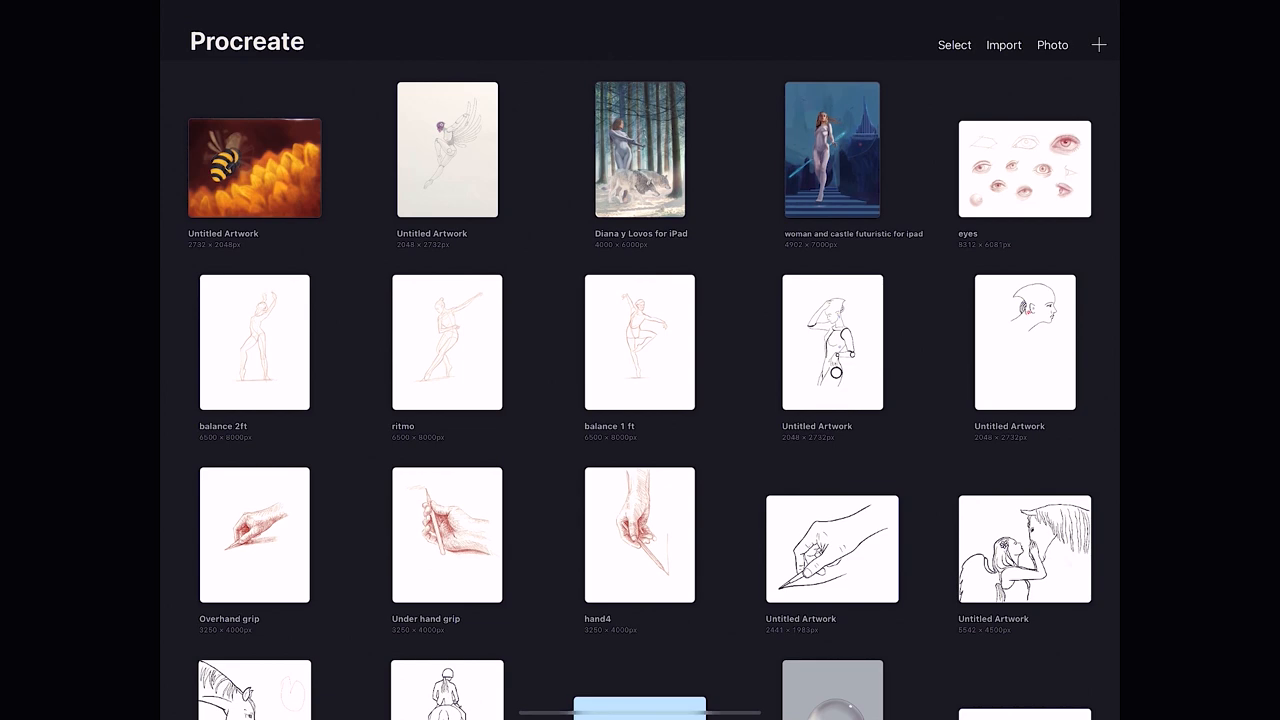
pyautogui.click(1099, 44)
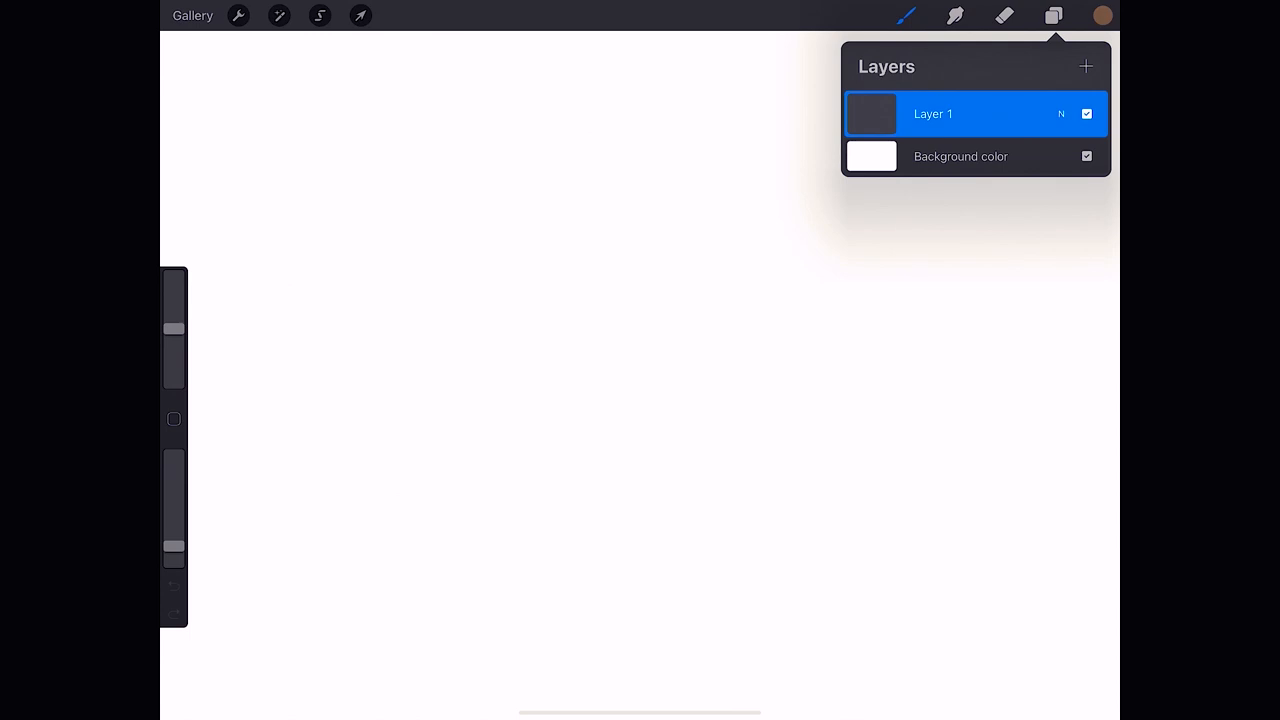
pyautogui.click(870, 156)
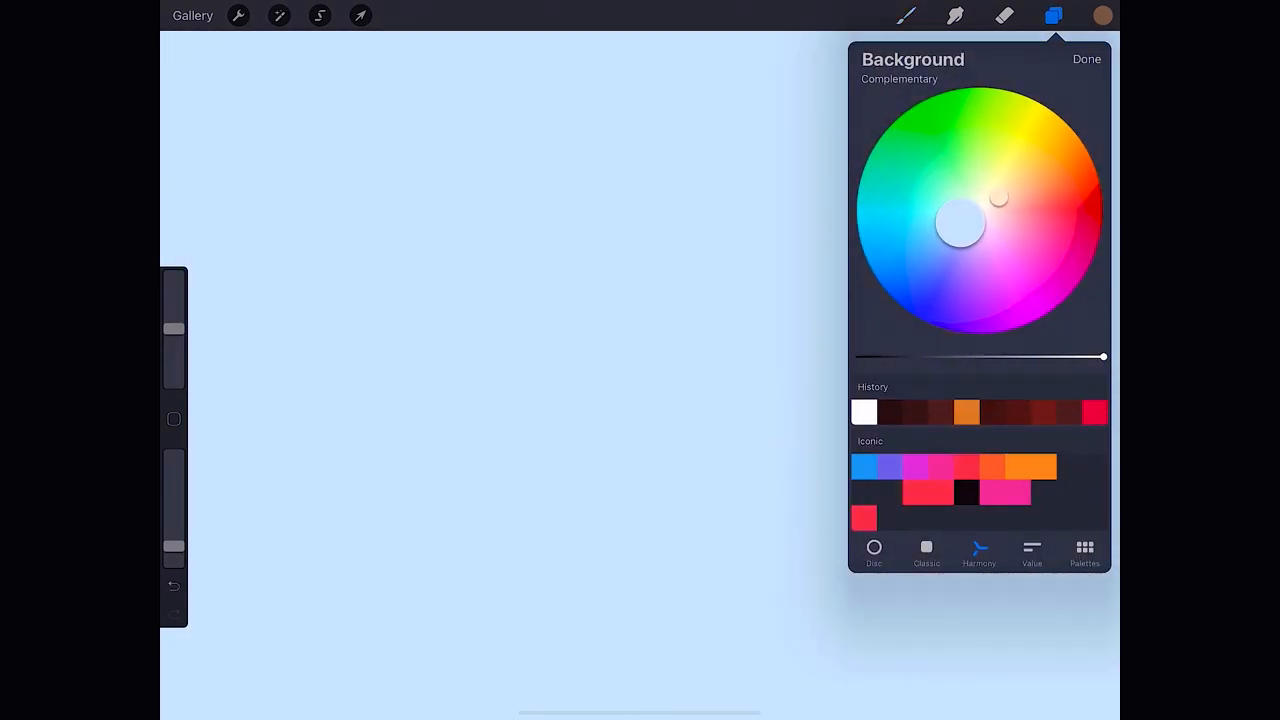
pyautogui.click(905, 15)
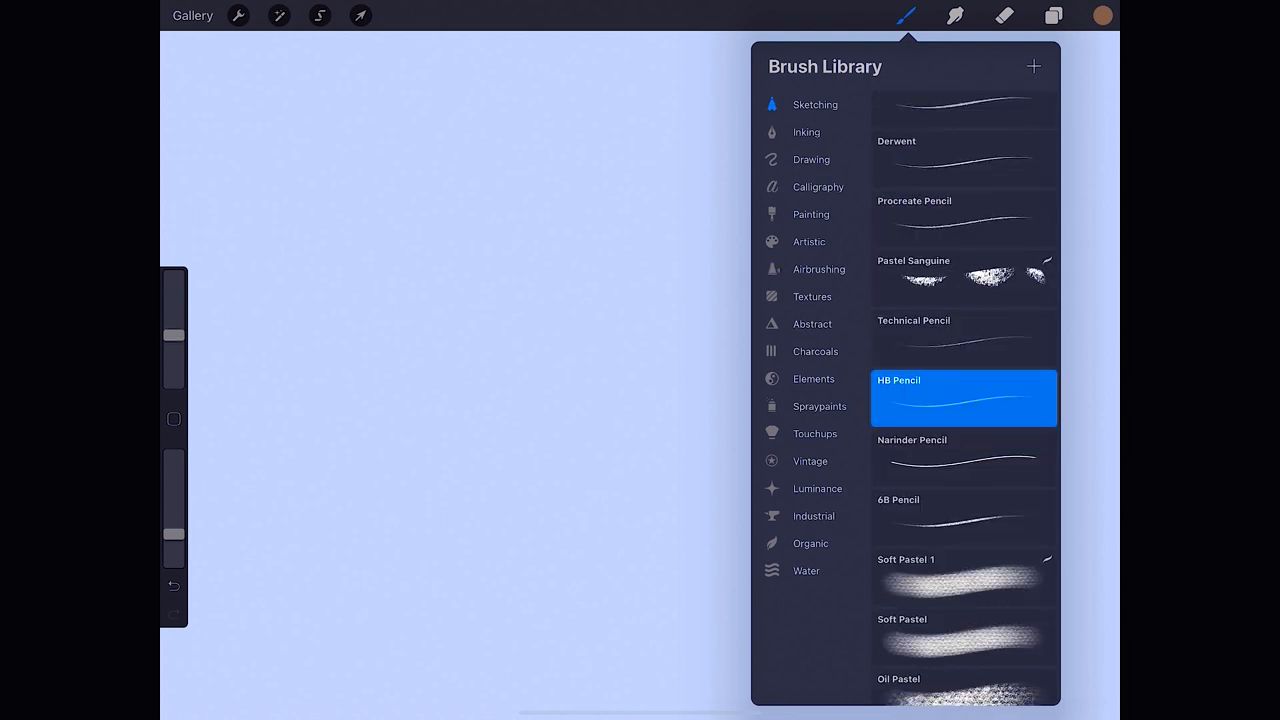
# Use the HB Pencil to sketch the horizon, mountain ridge, and the figure's shoulders and arms.
pyautogui.click(1129, 15)
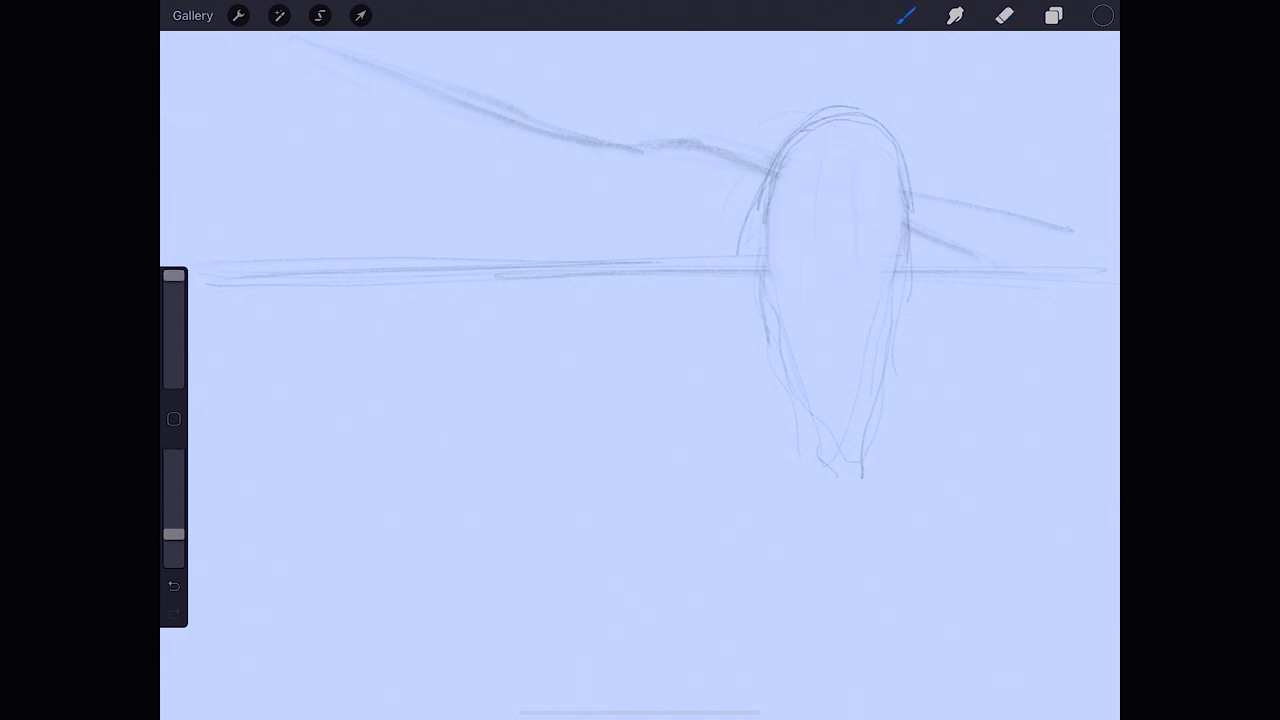
pyautogui.moveTo(670, 375); pyautogui.dragTo(760, 320)
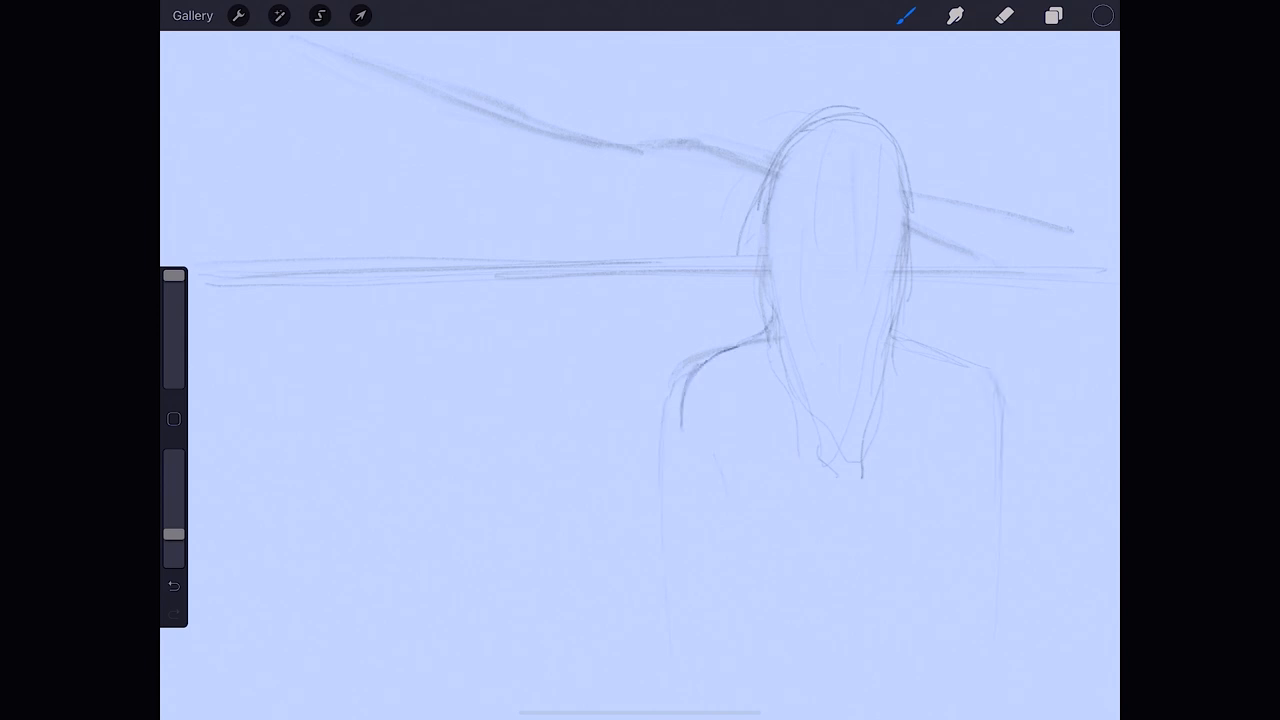
pyautogui.moveTo(720, 450); pyautogui.dragTo(760, 680)
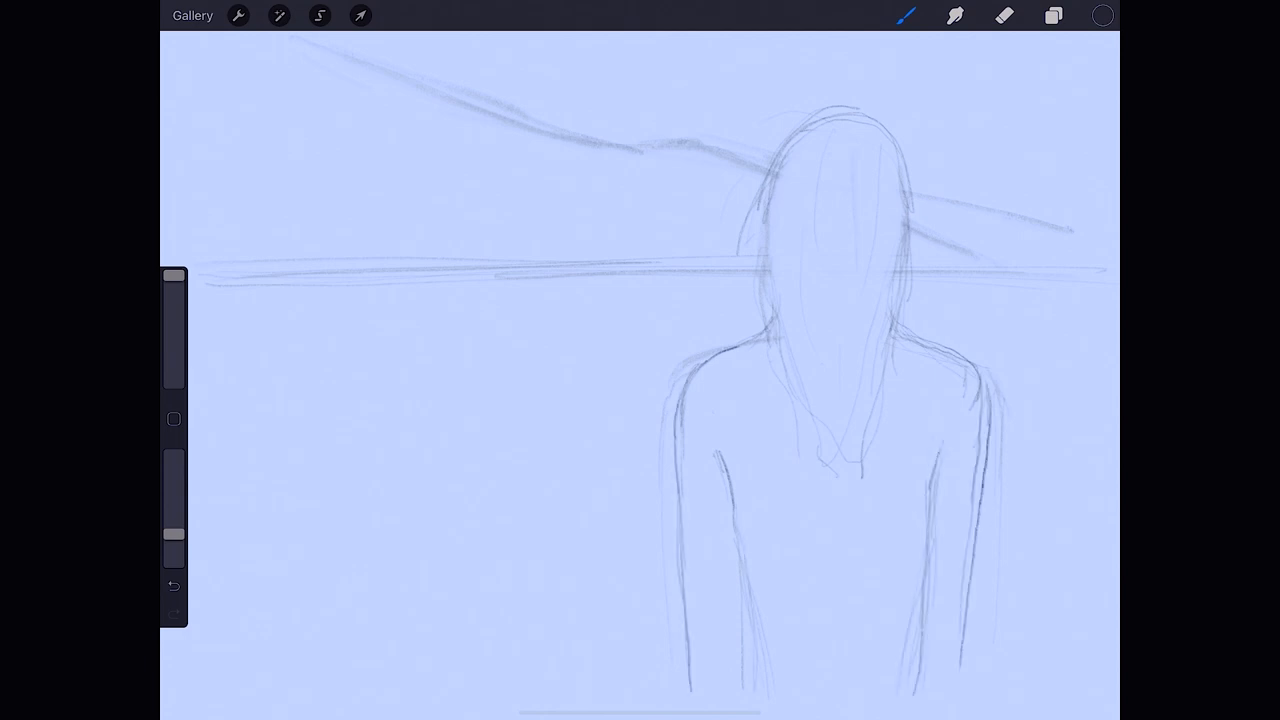
pyautogui.click(1005, 15)
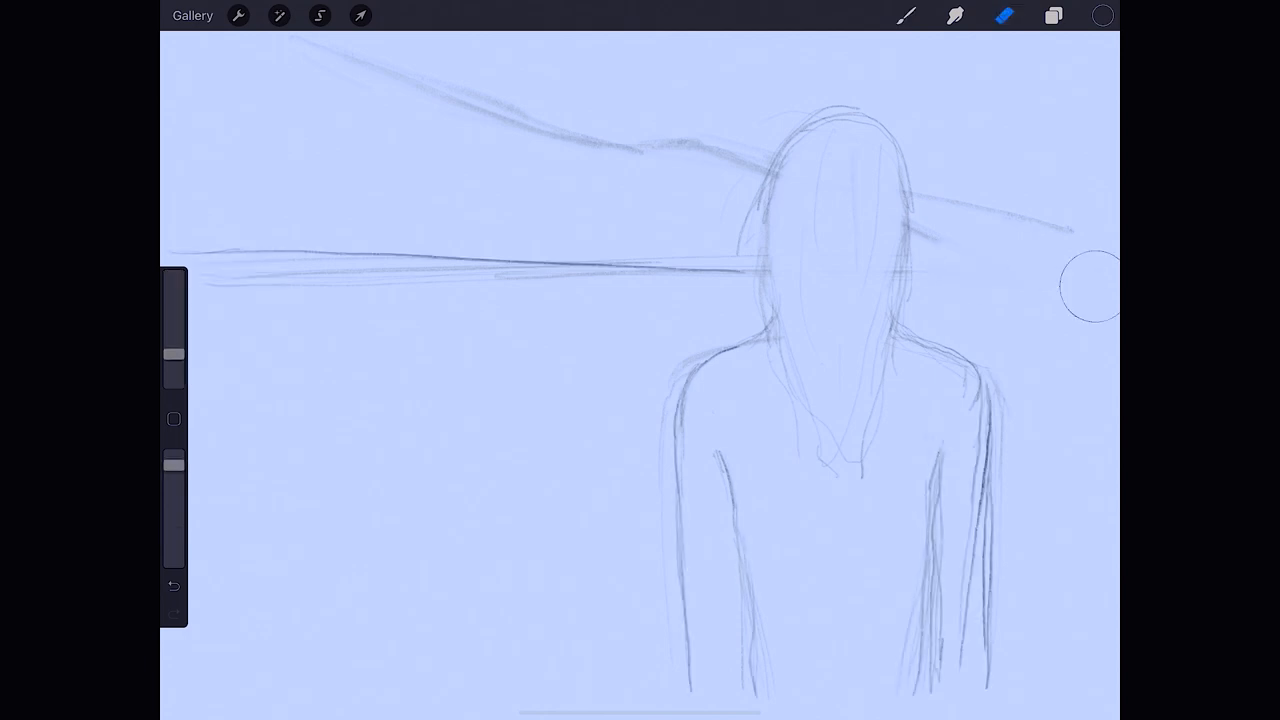
# With the grid Drawing Guide on, redraw the horizon as one straight line, then hide the guide.
pyautogui.click(240, 17)
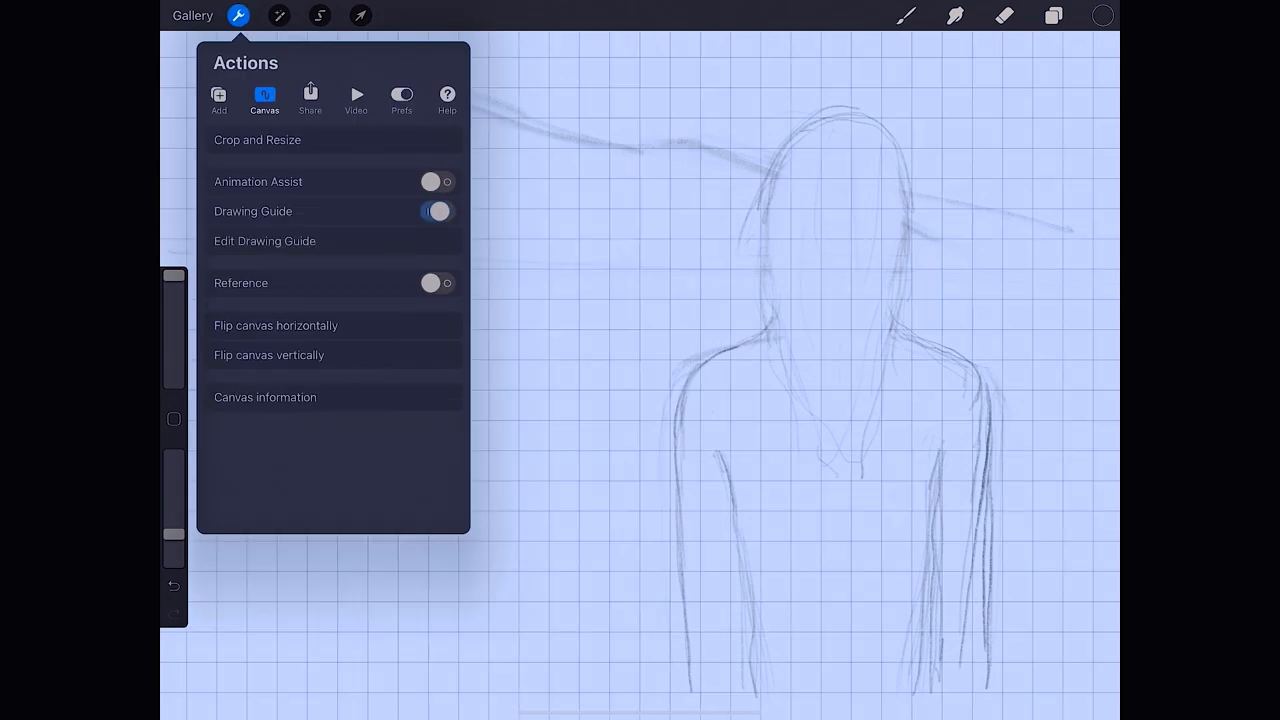
pyautogui.click(436, 211)
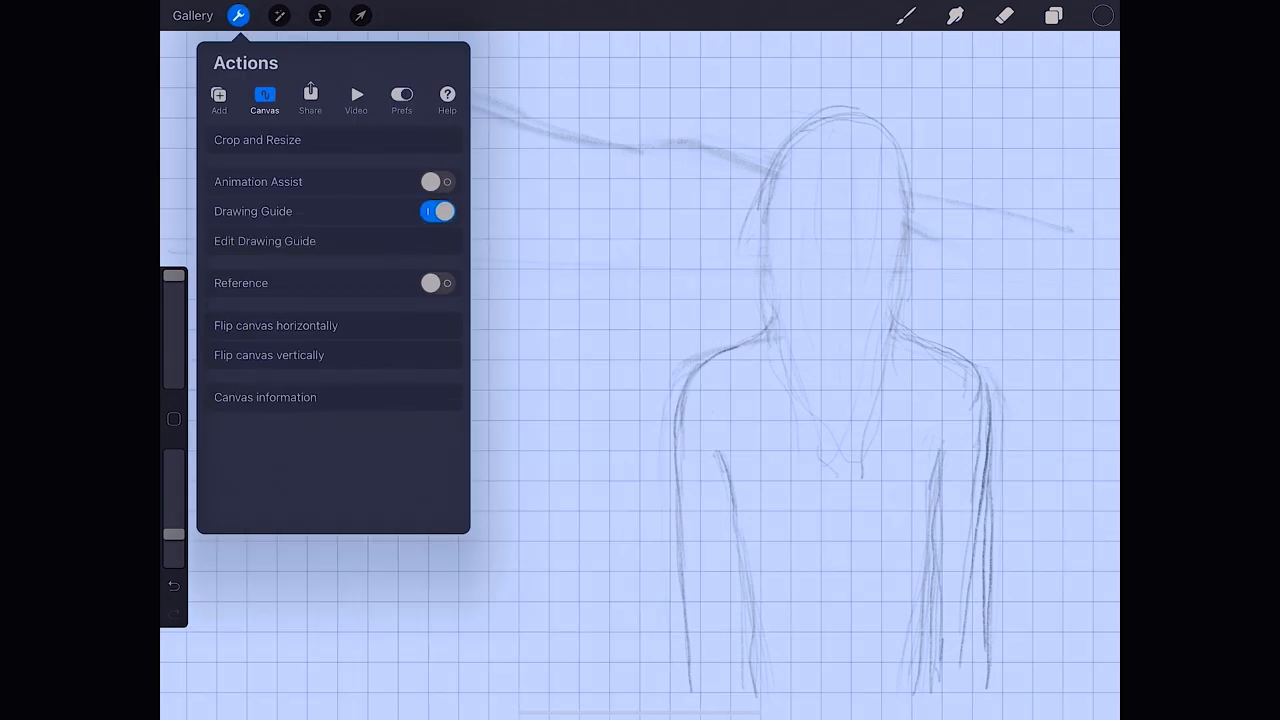
pyautogui.click(240, 18)
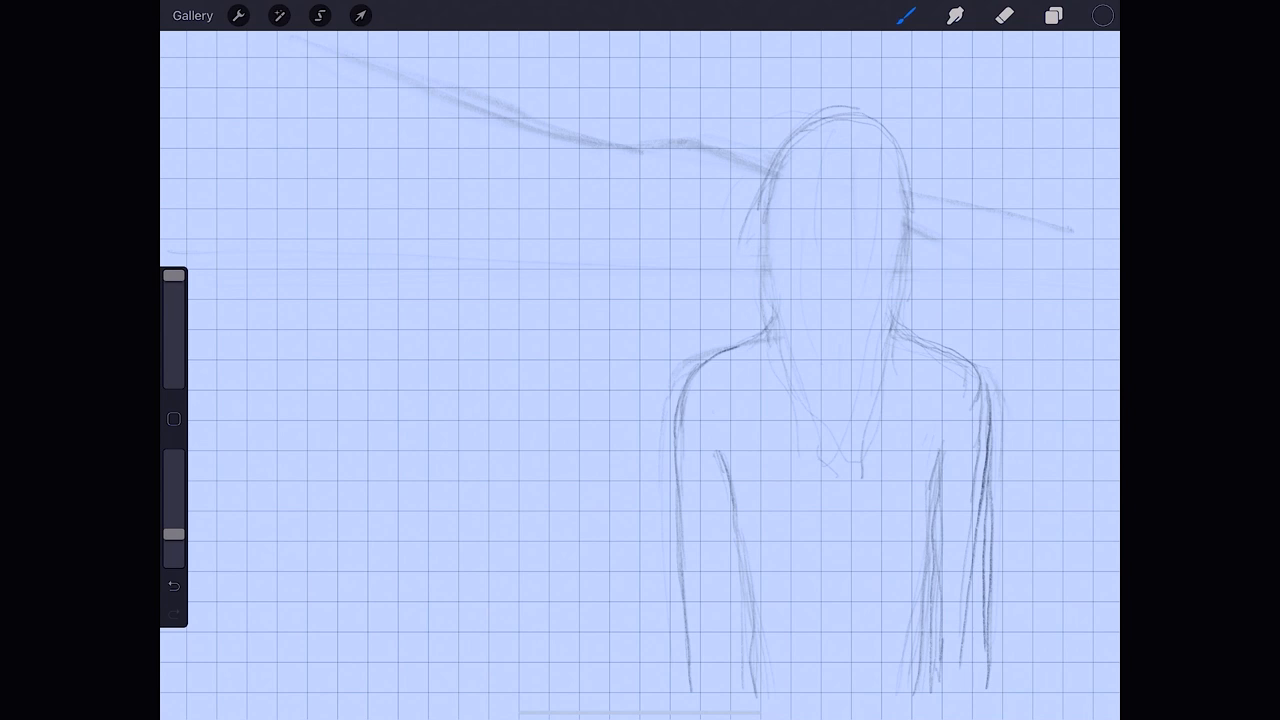
pyautogui.moveTo(180, 240); pyautogui.dragTo(420, 238)
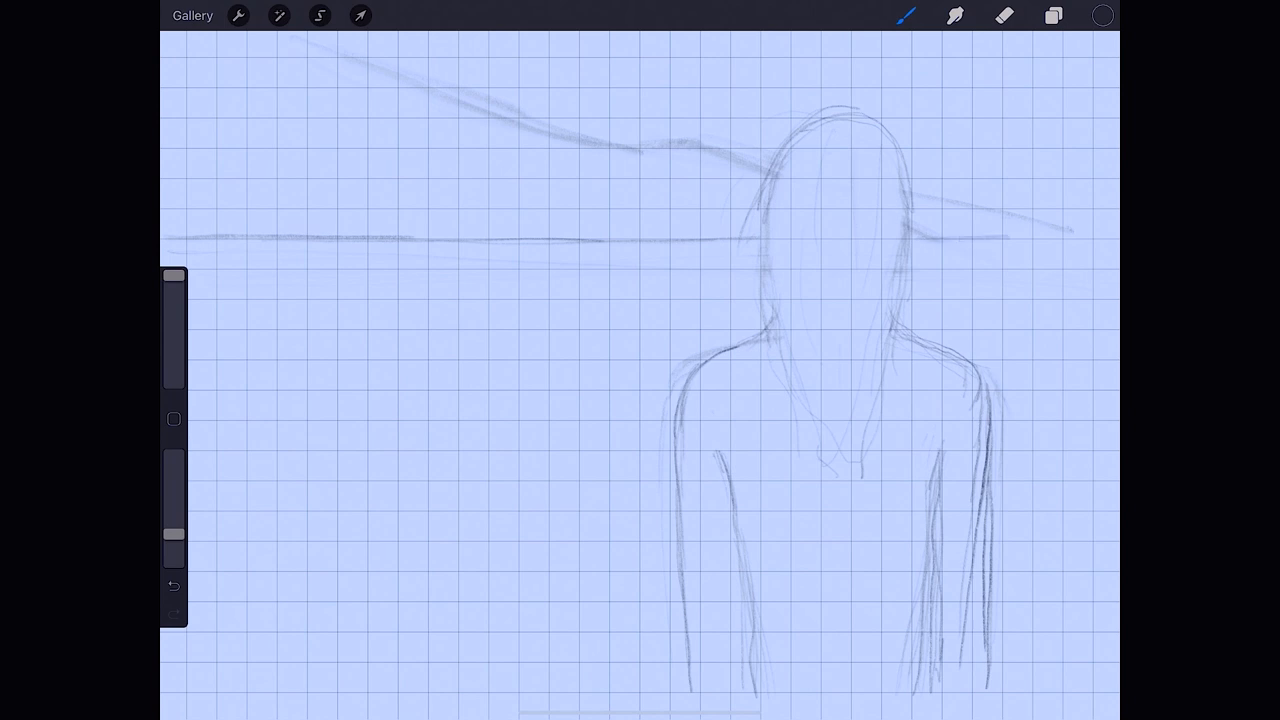
pyautogui.click(241, 18)
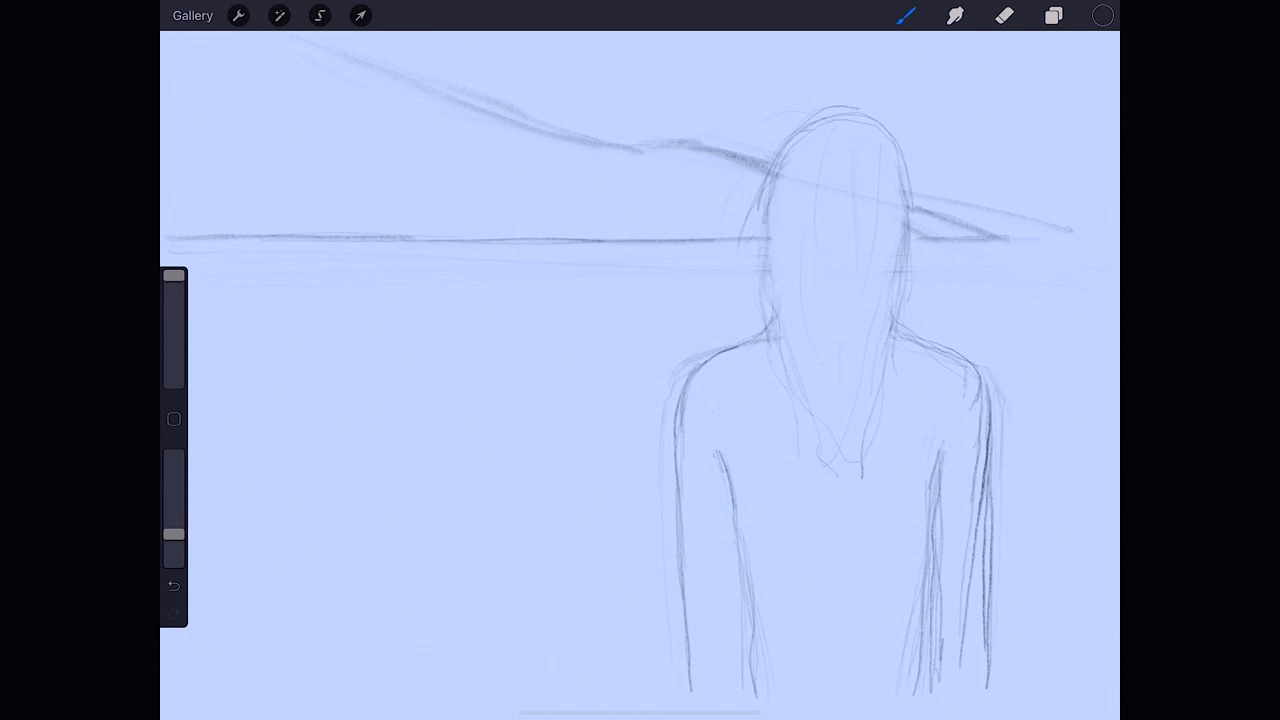
# Crop the canvas smaller, trimming the left side and bottom around the sketch.
pyautogui.click(240, 17)
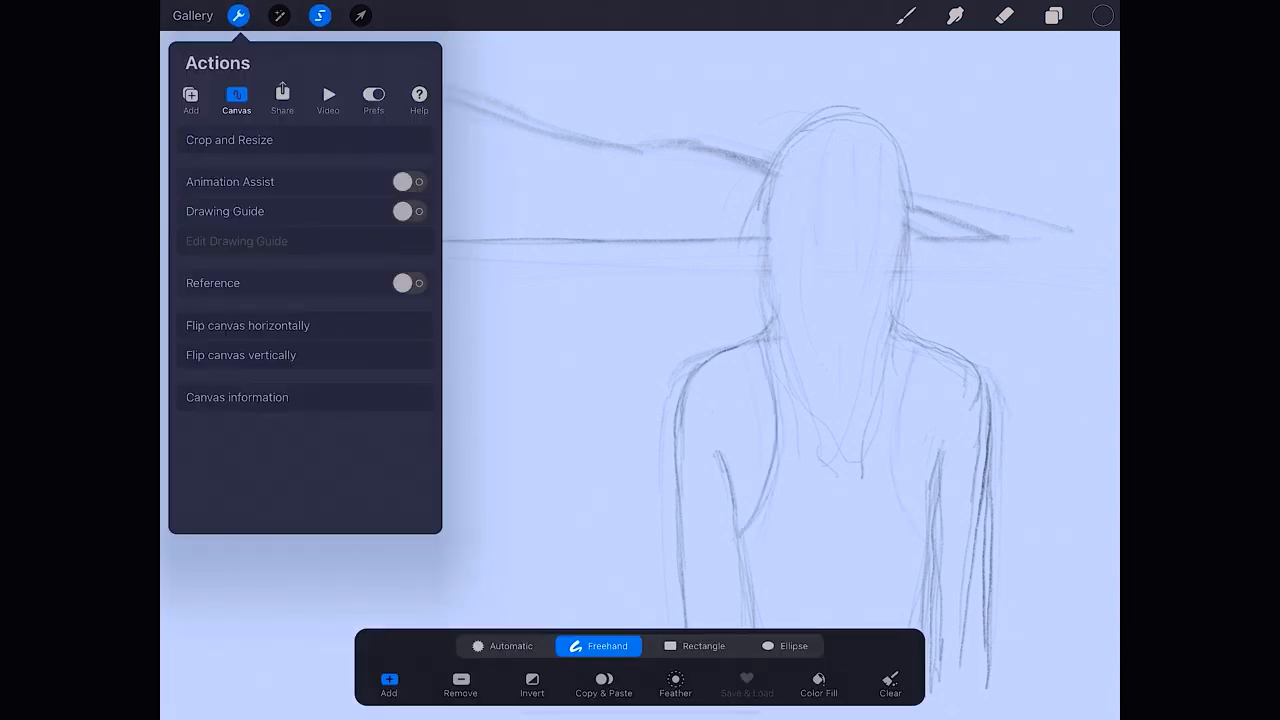
pyautogui.click(228, 140)
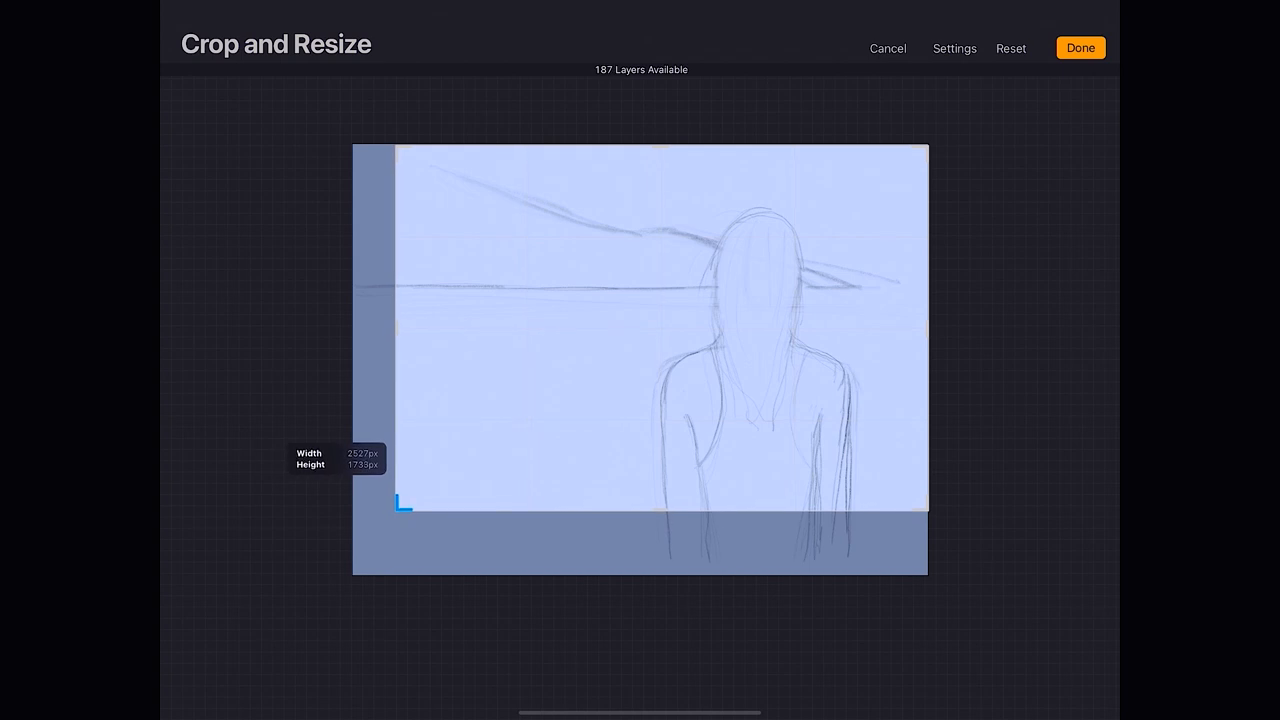
pyautogui.click(1081, 48)
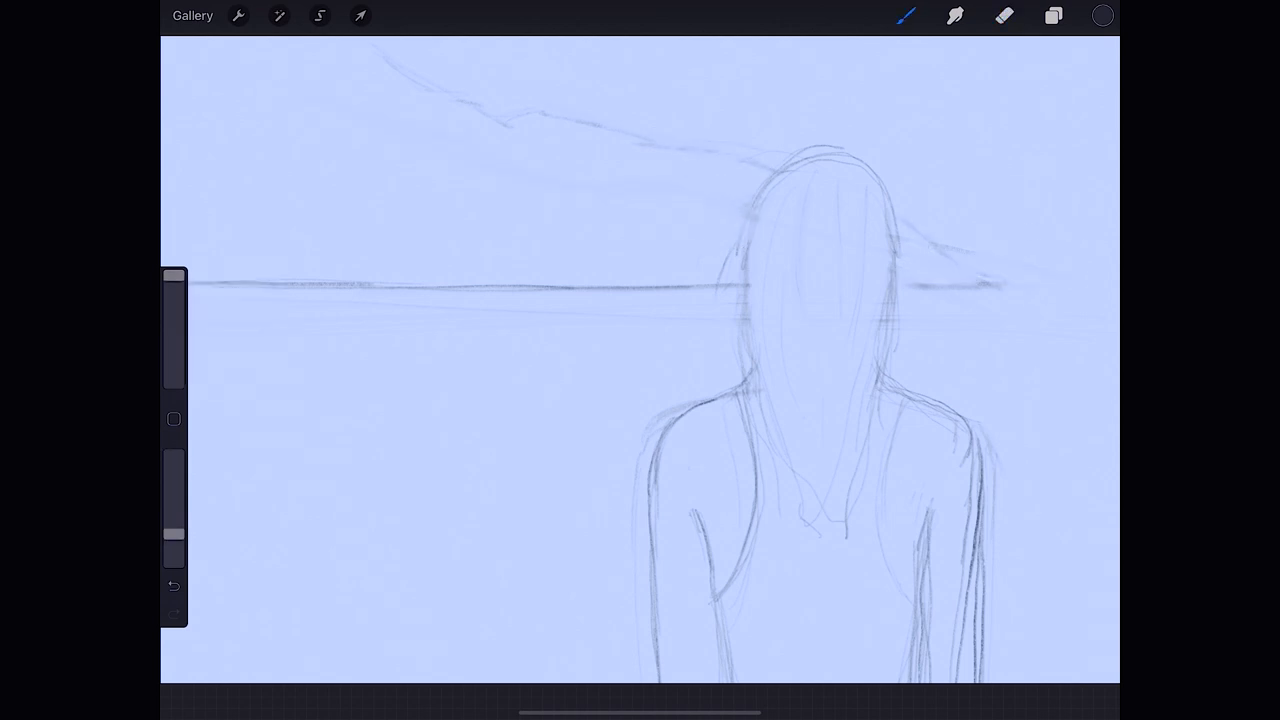
# On a new layer, wash a muted blue across everything below the horizon.
pyautogui.click(1052, 16)
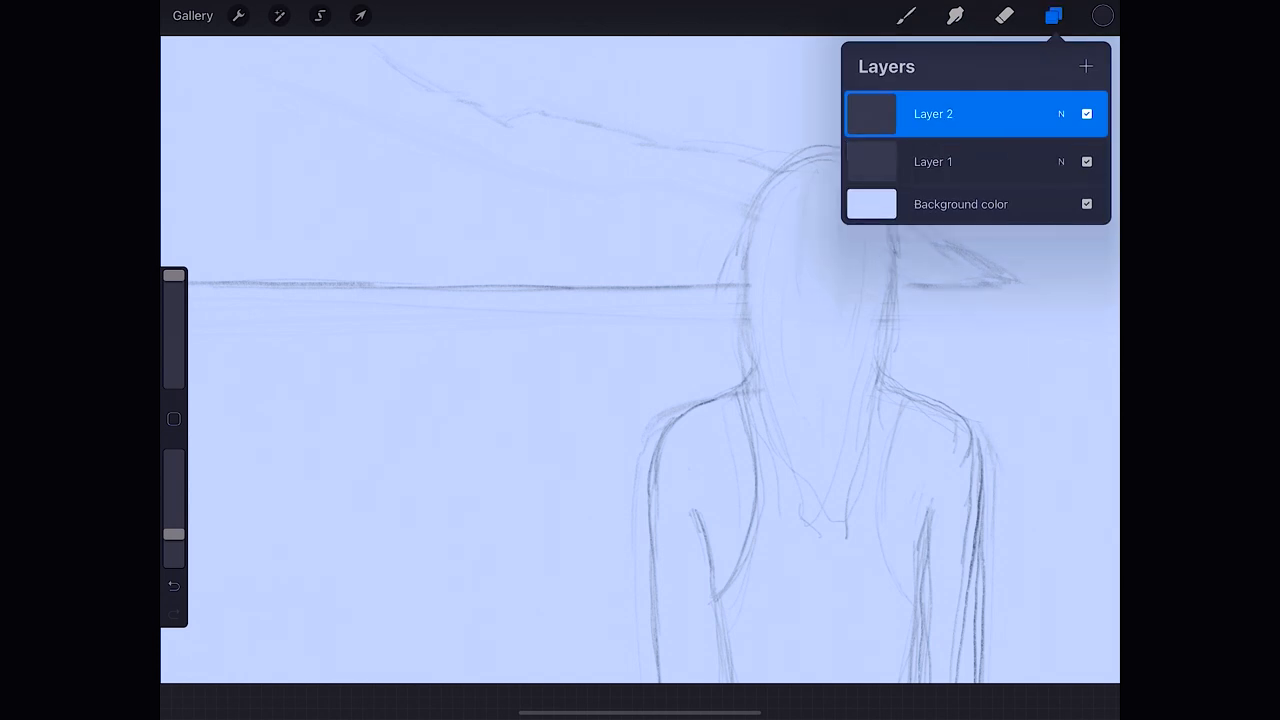
pyautogui.click(1103, 14)
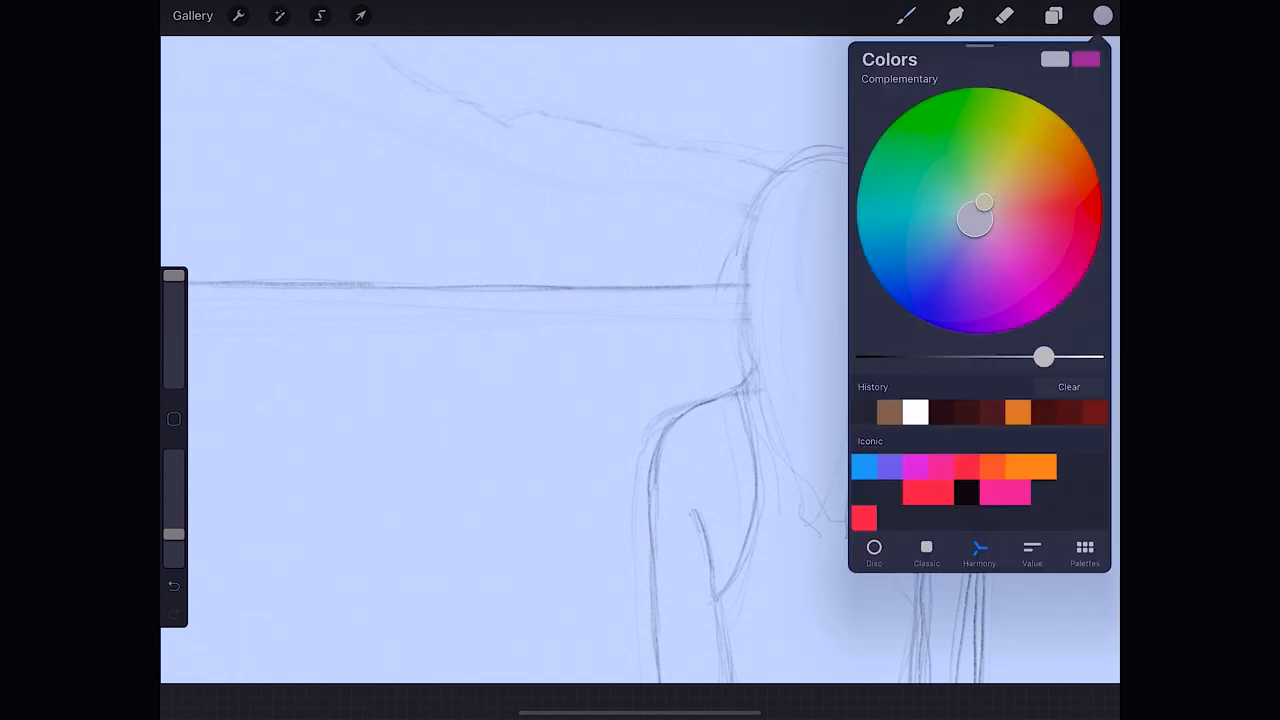
pyautogui.click(902, 15)
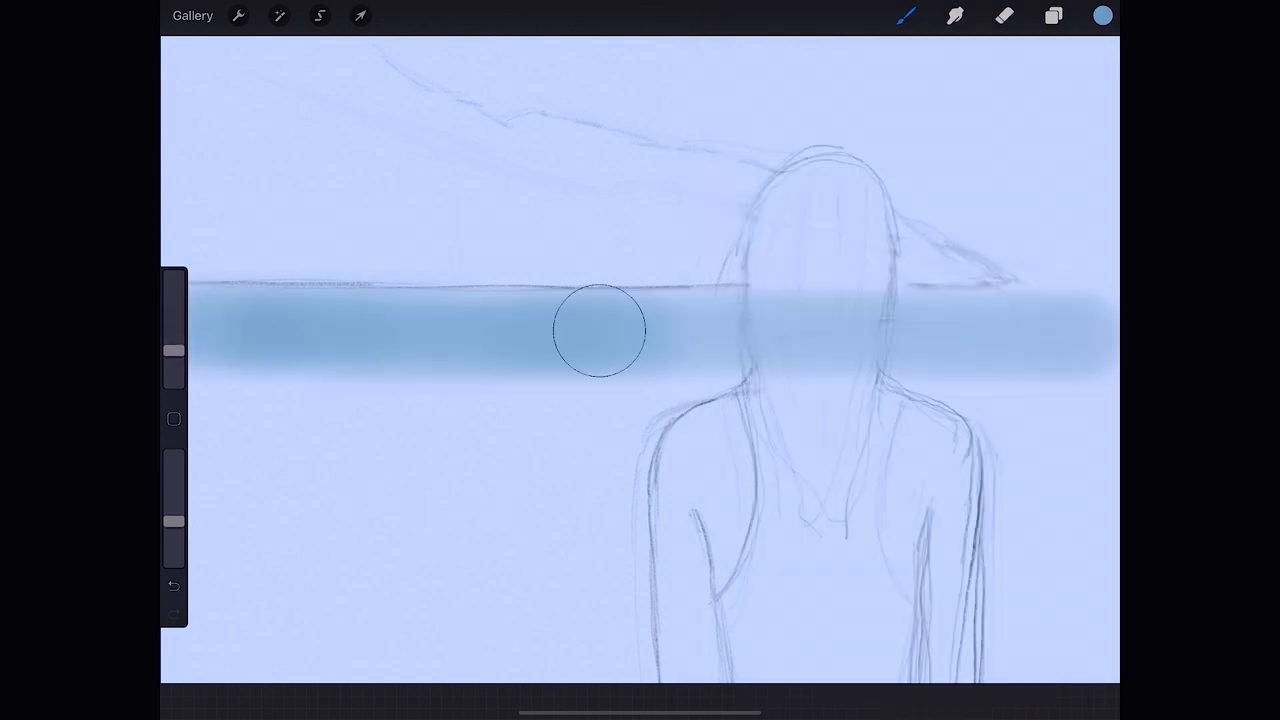
pyautogui.moveTo(595, 330); pyautogui.dragTo(638, 518)
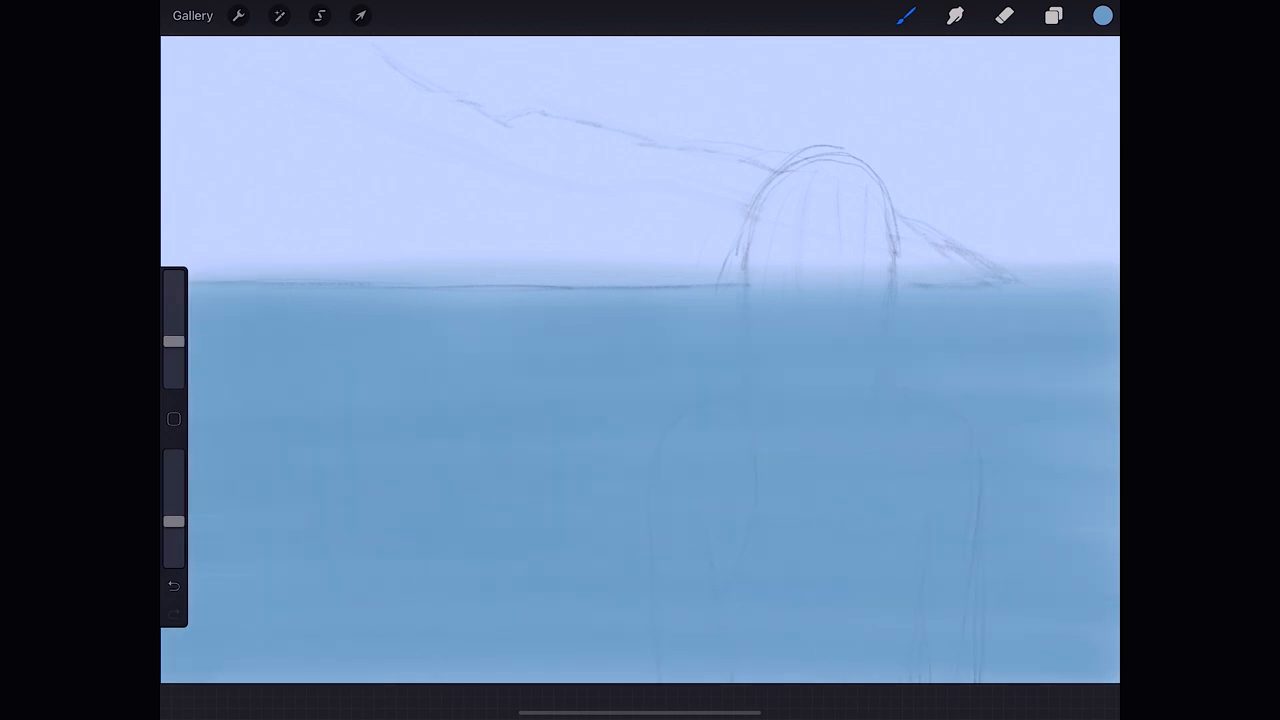
# Haze the sky with grey-blue and paint brown headlands along the horizon.
pyautogui.click(1102, 15)
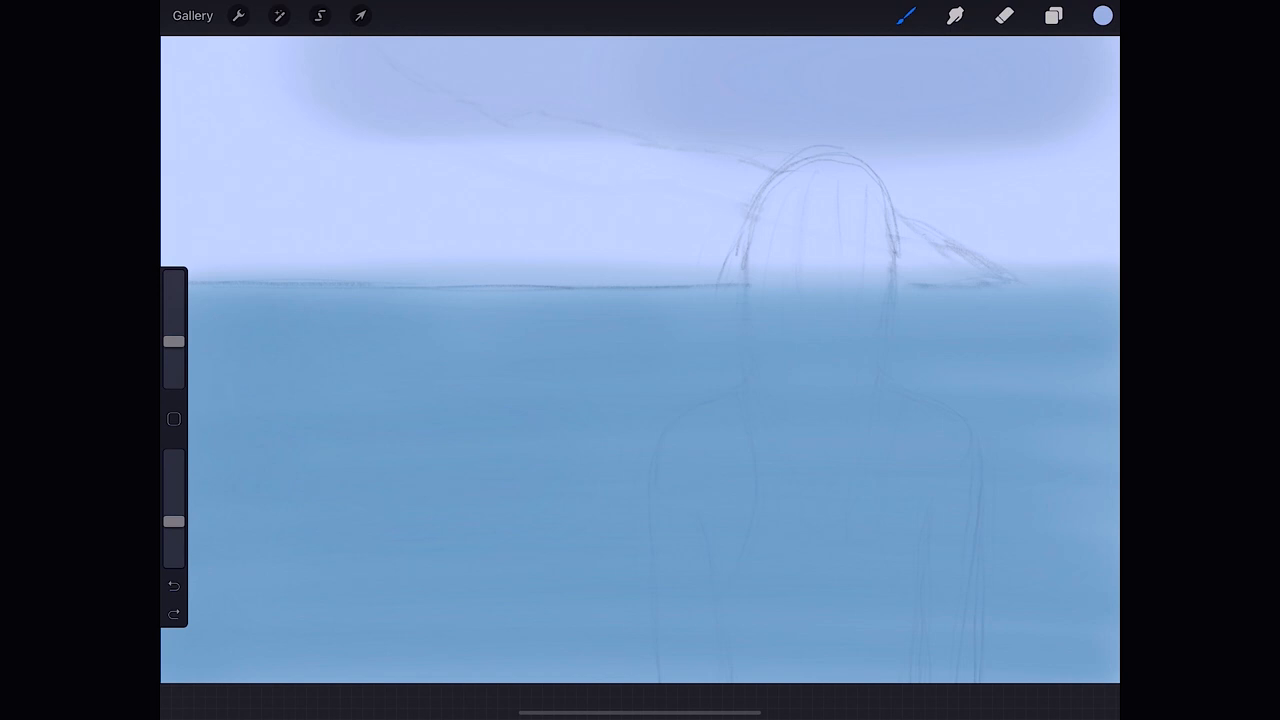
pyautogui.click(1103, 15)
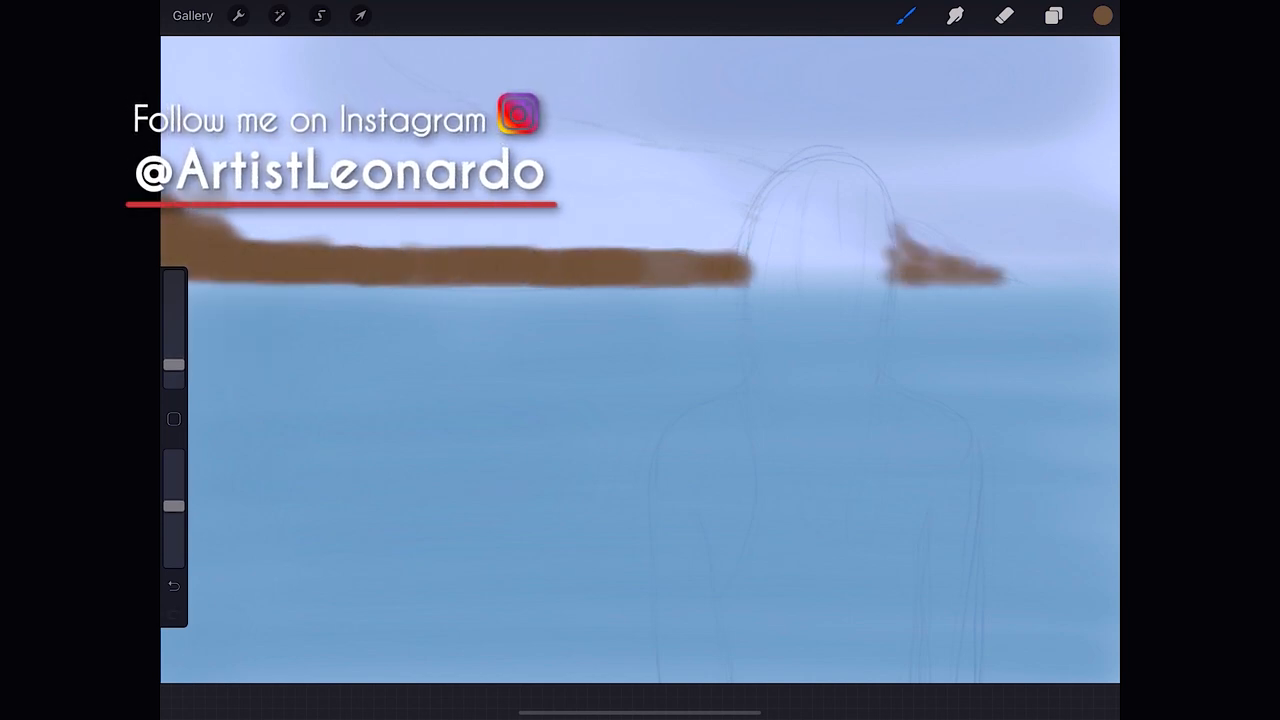
pyautogui.click(1103, 15)
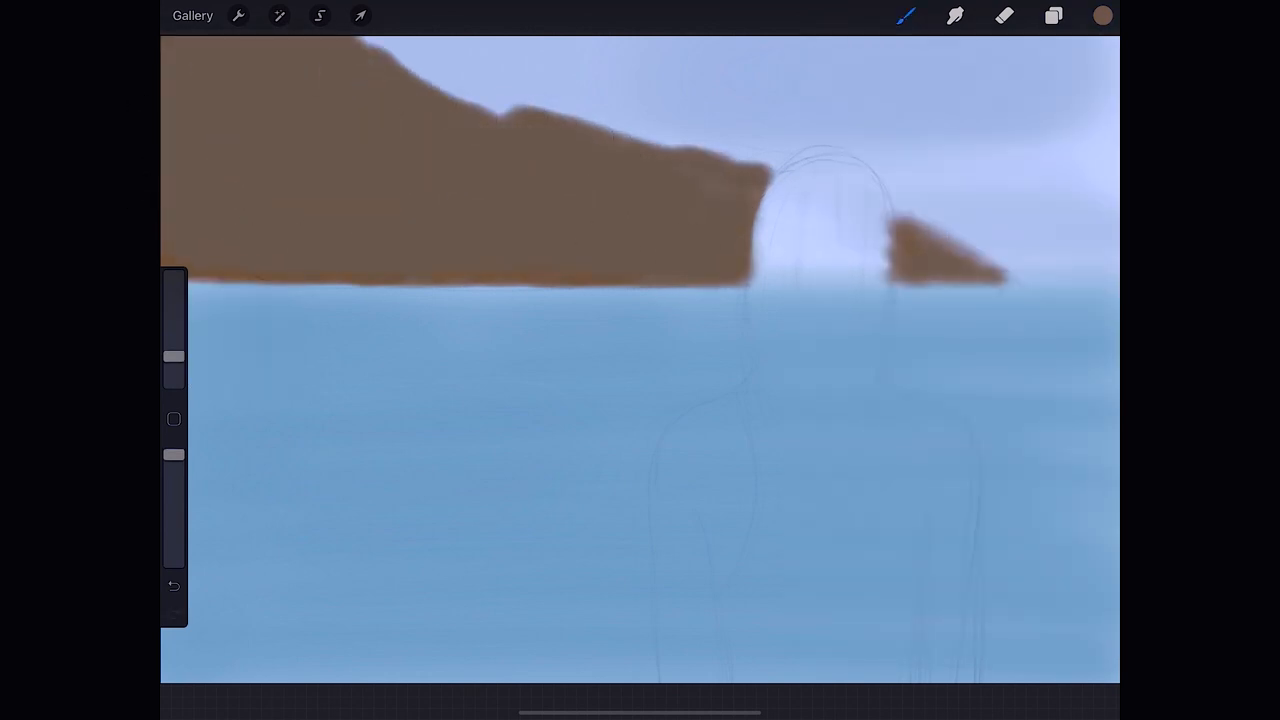
# On a new layer, paint a pale cream sun reflection with sparkling dots on the water.
pyautogui.click(1053, 18)
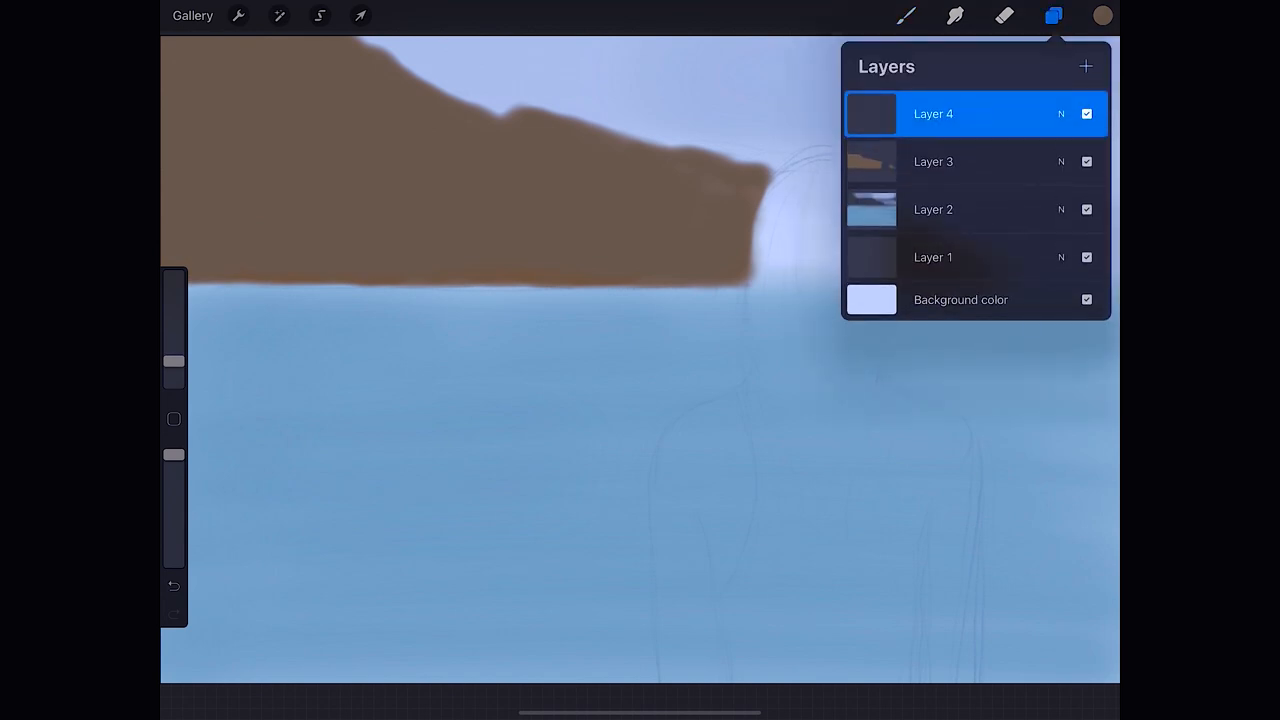
pyautogui.click(1101, 15)
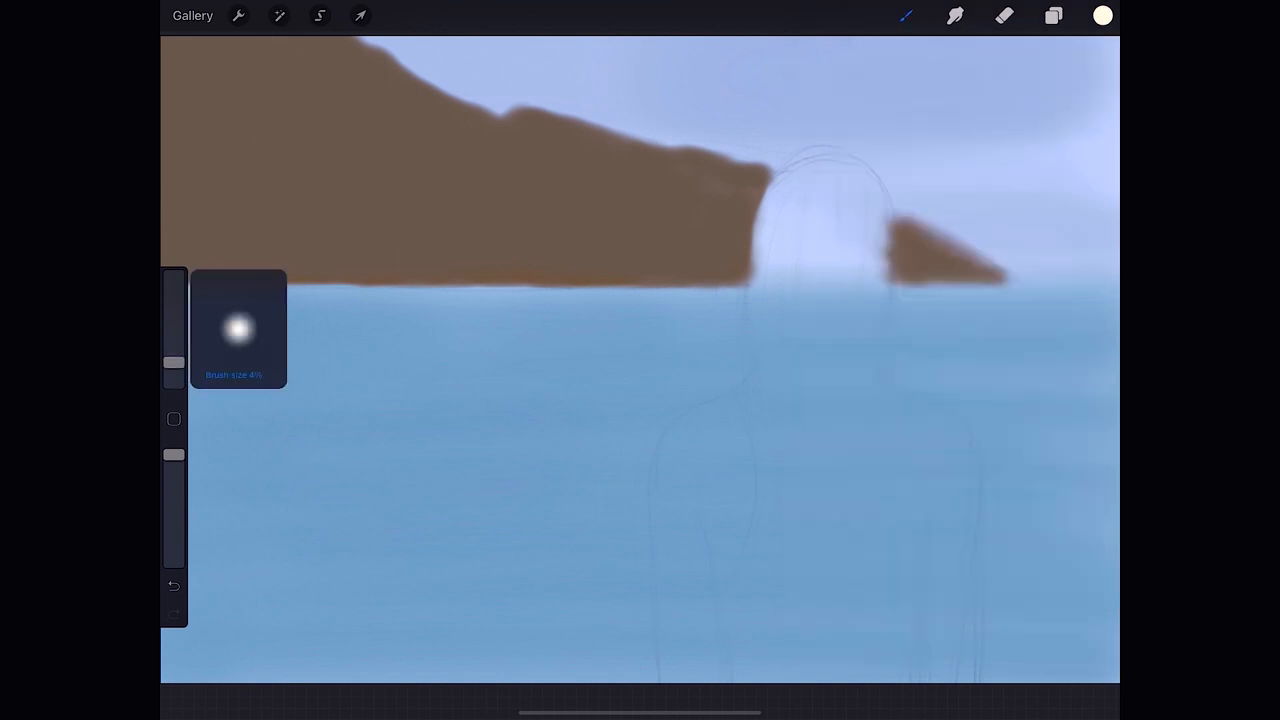
pyautogui.moveTo(360, 310); pyautogui.dragTo(540, 310)
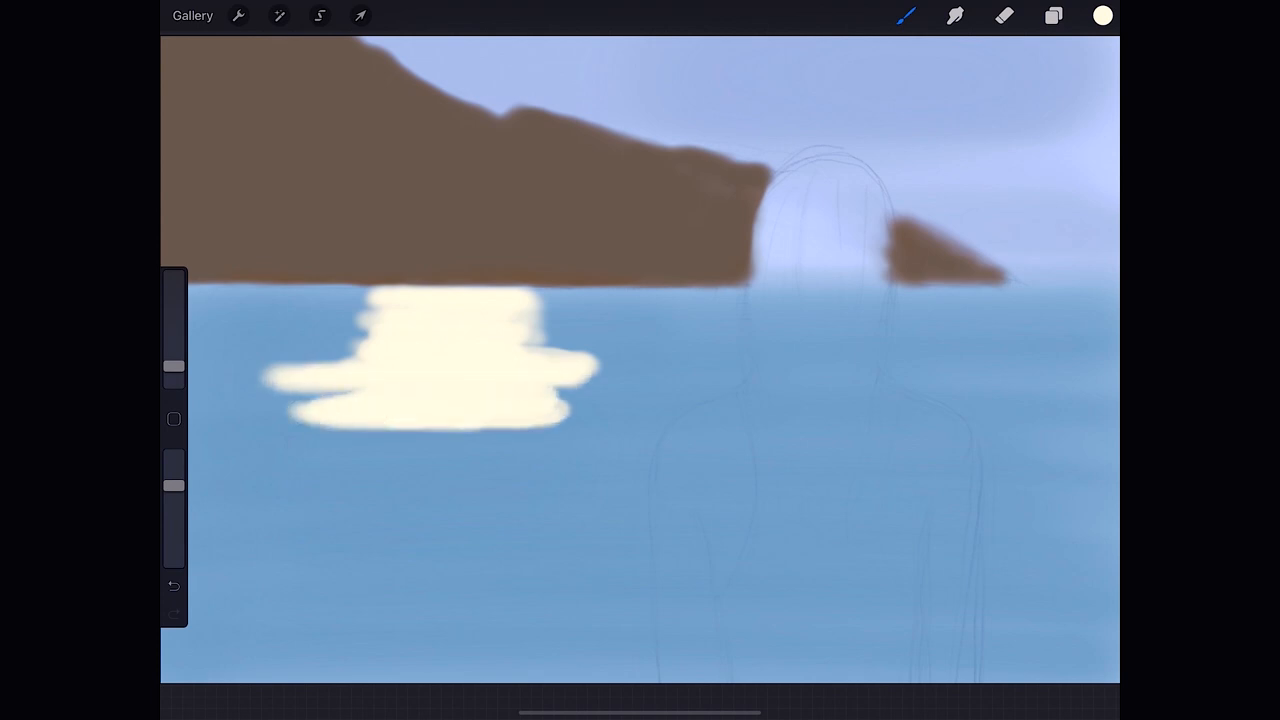
pyautogui.moveTo(420, 360); pyautogui.dragTo(420, 480)
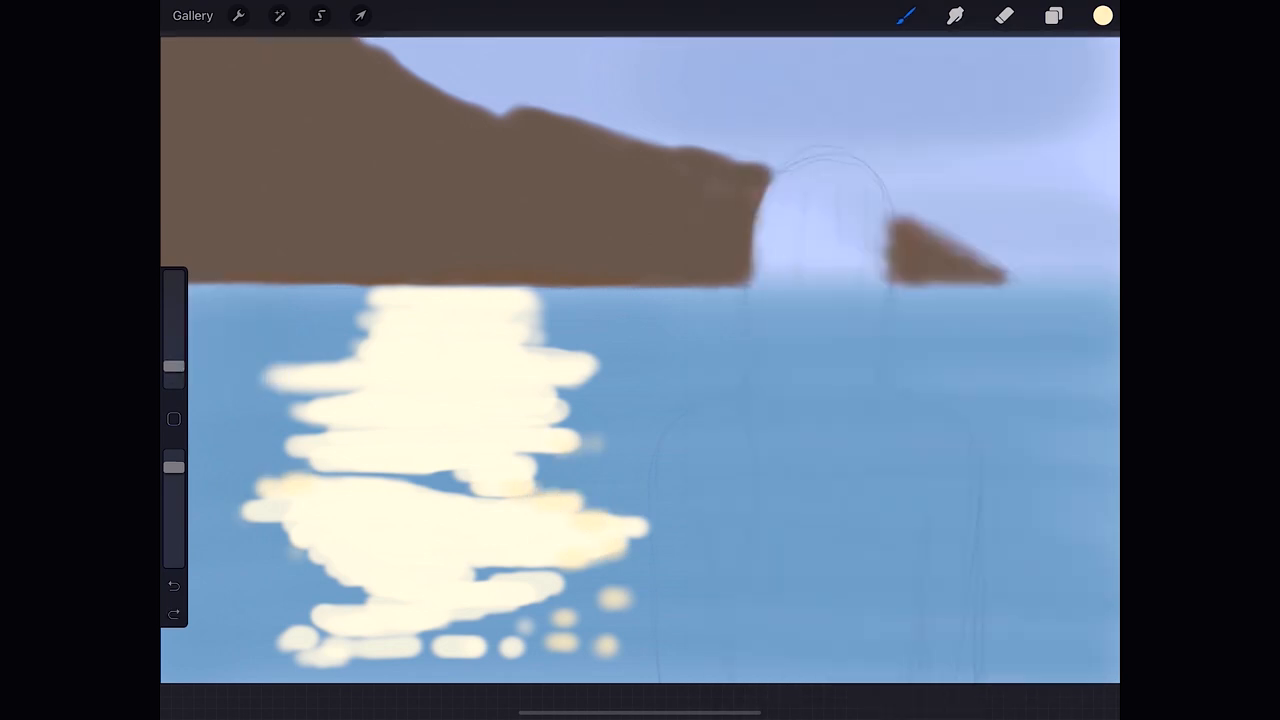
pyautogui.click(242, 16)
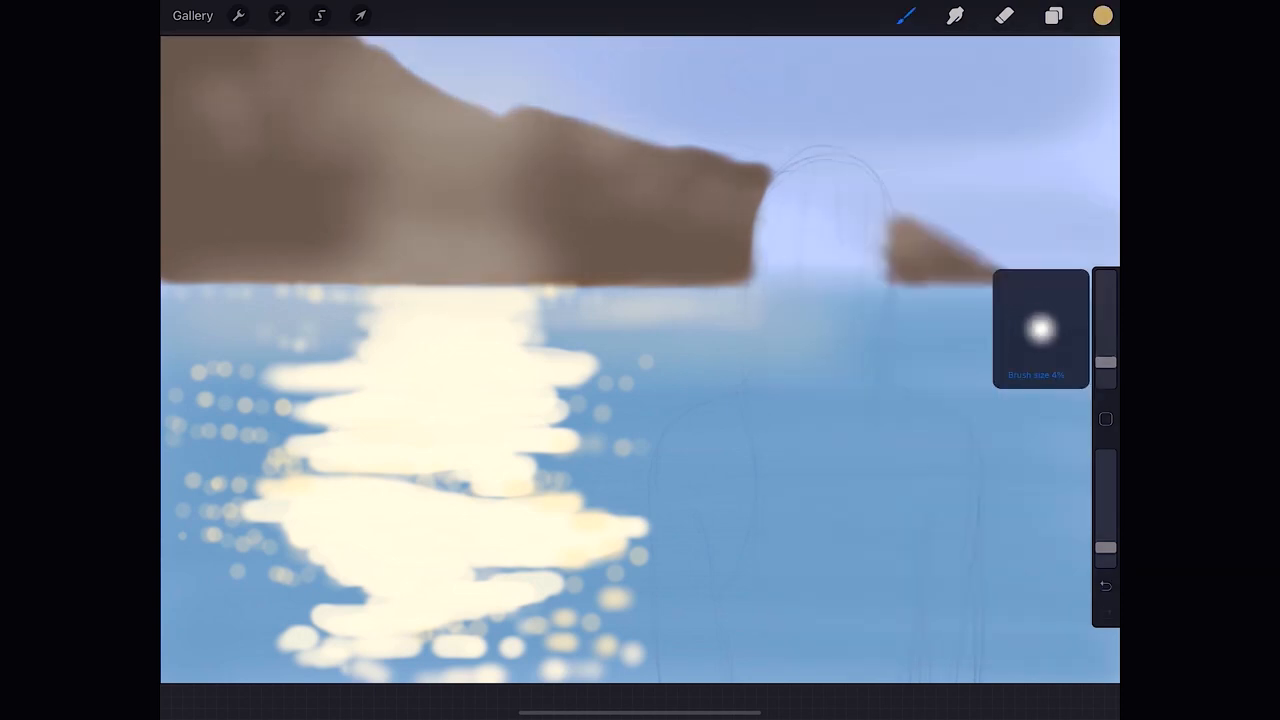
pyautogui.click(1101, 15)
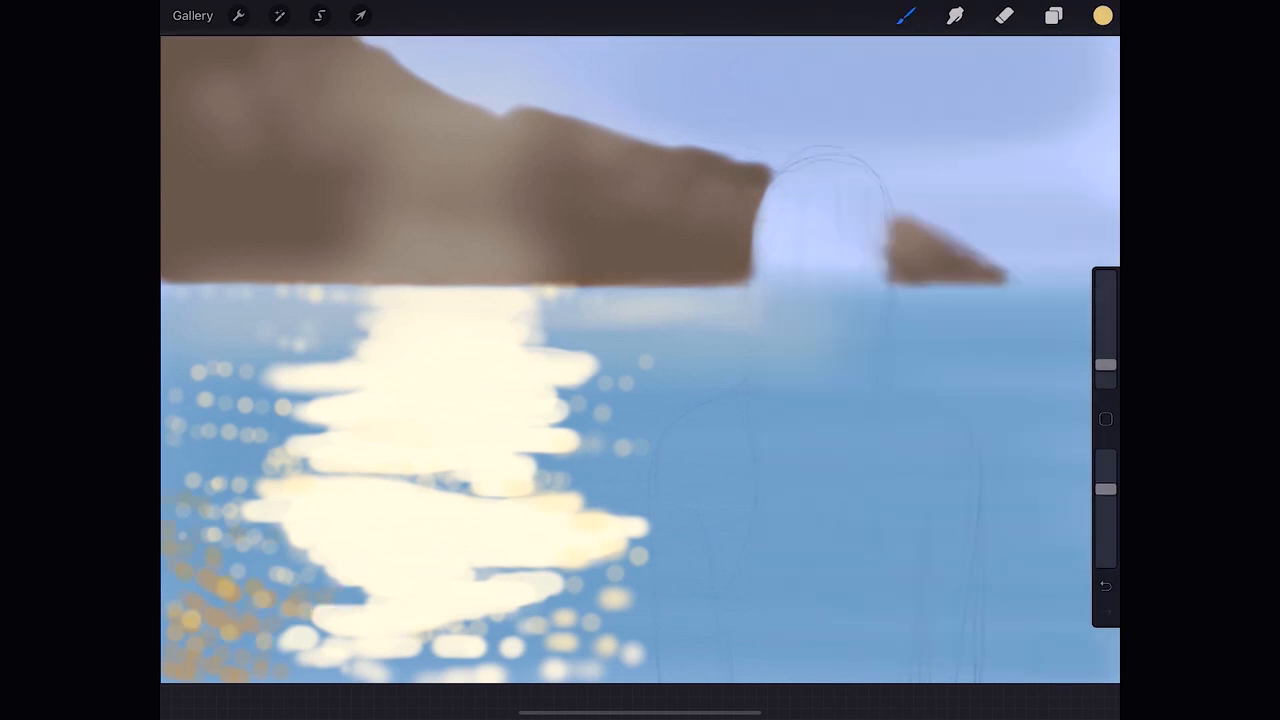
# Add a layer and dab golden, blue and white bokeh spots around the lower-left reflection.
pyautogui.click(1052, 16)
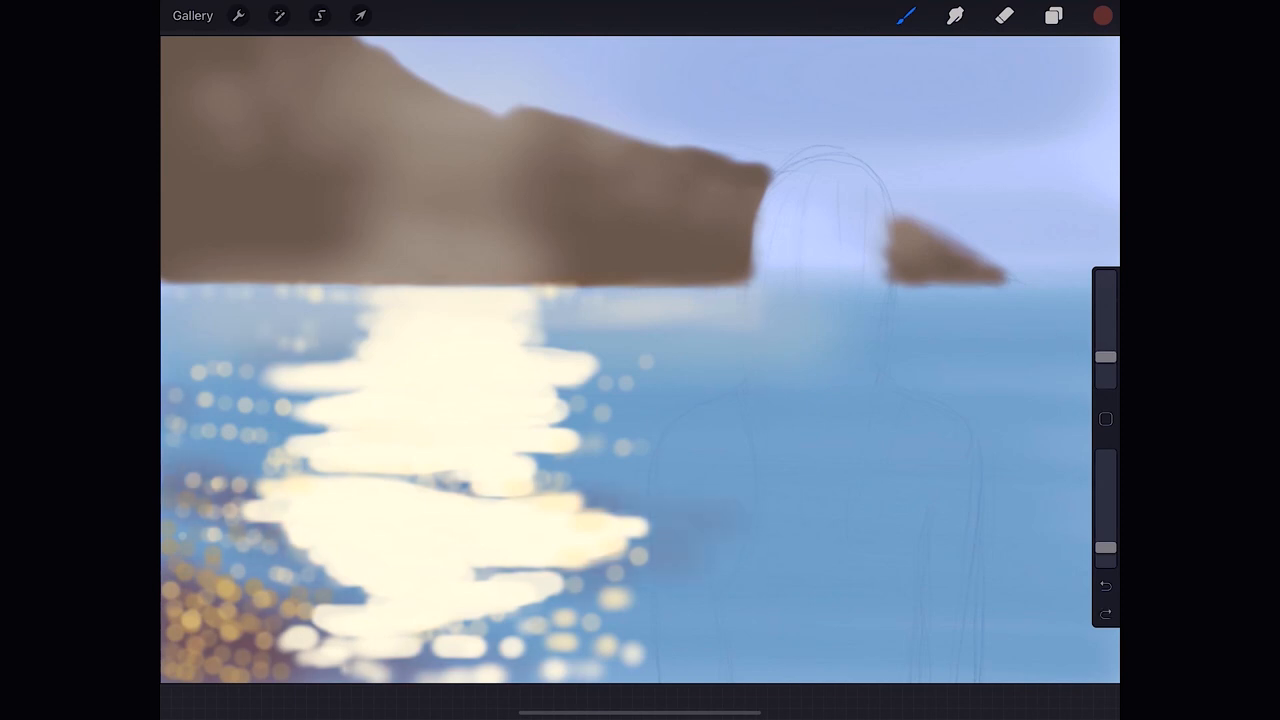
pyautogui.click(1102, 18)
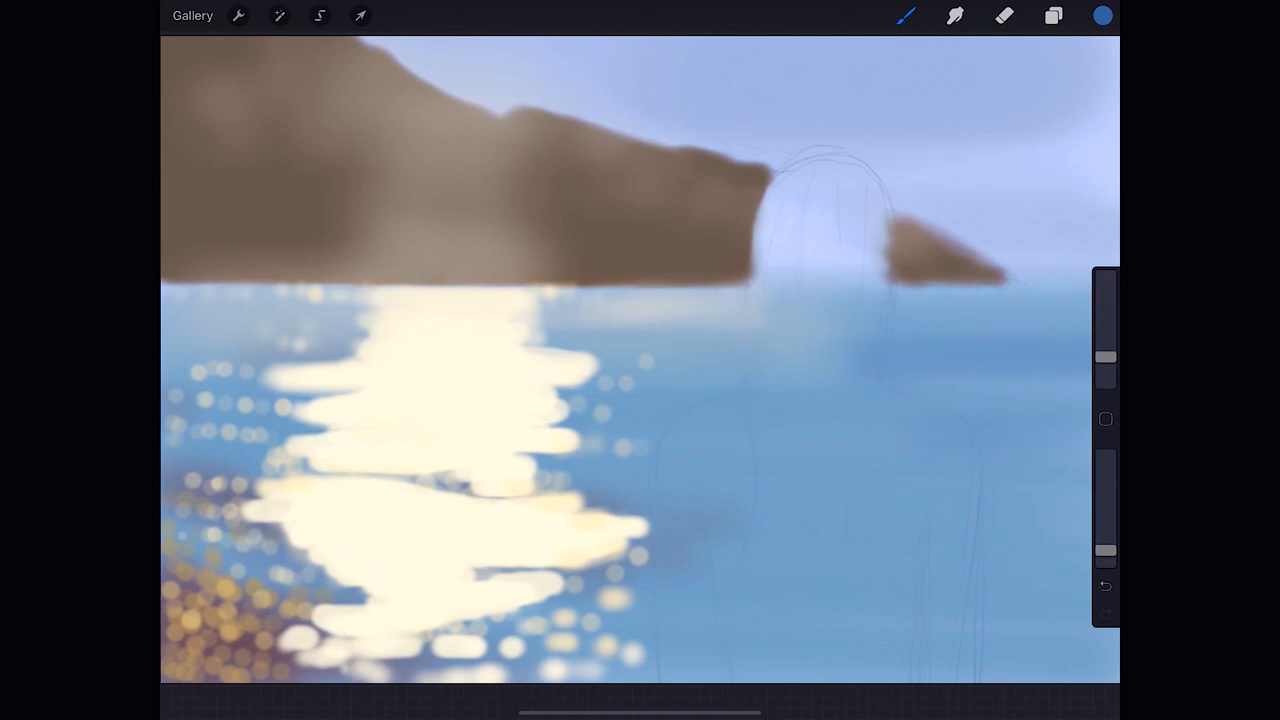
pyautogui.click(1101, 17)
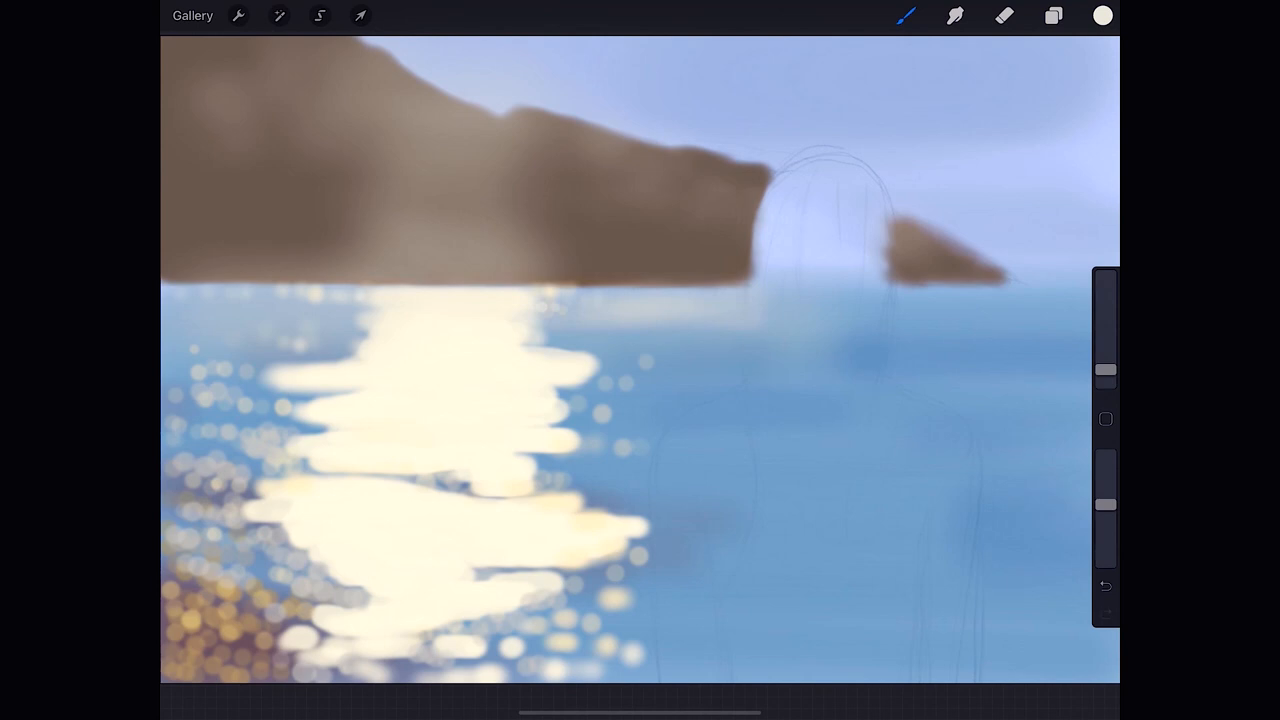
pyautogui.click(1053, 16)
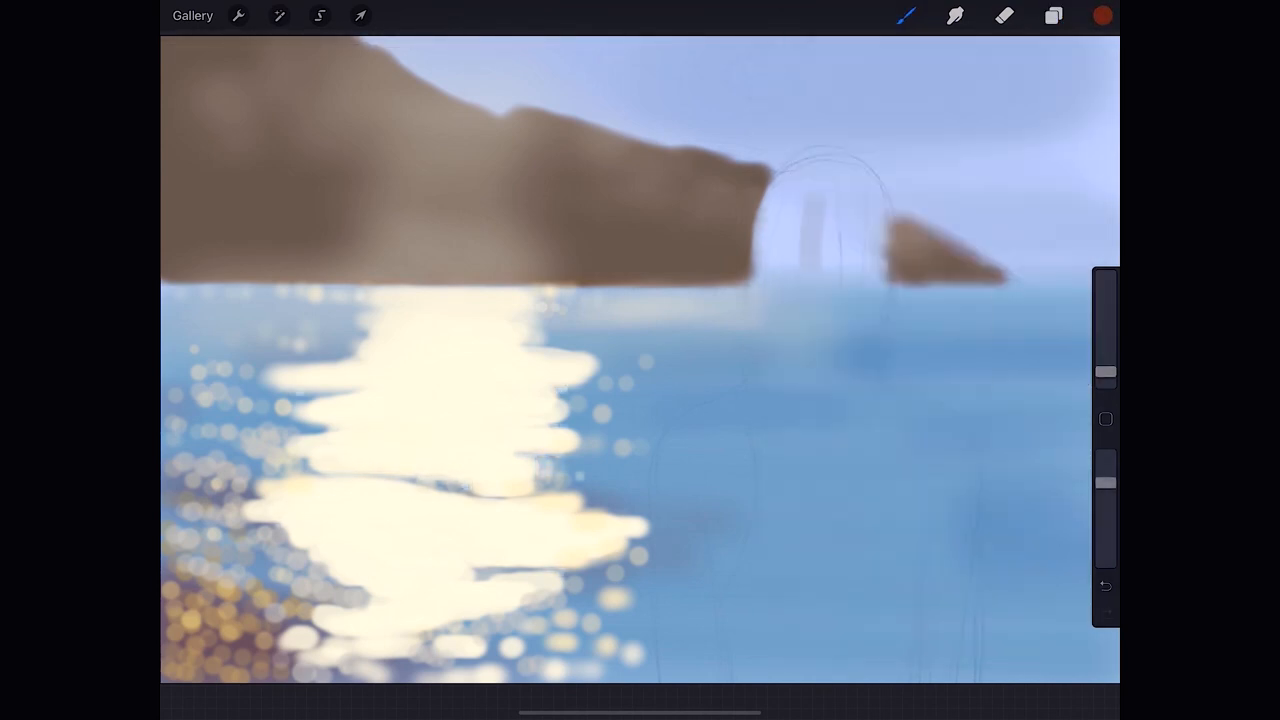
# Block in the woman's figure in red-brown, then switch to grey for the tank top.
pyautogui.moveTo(770, 400); pyautogui.dragTo(890, 230)
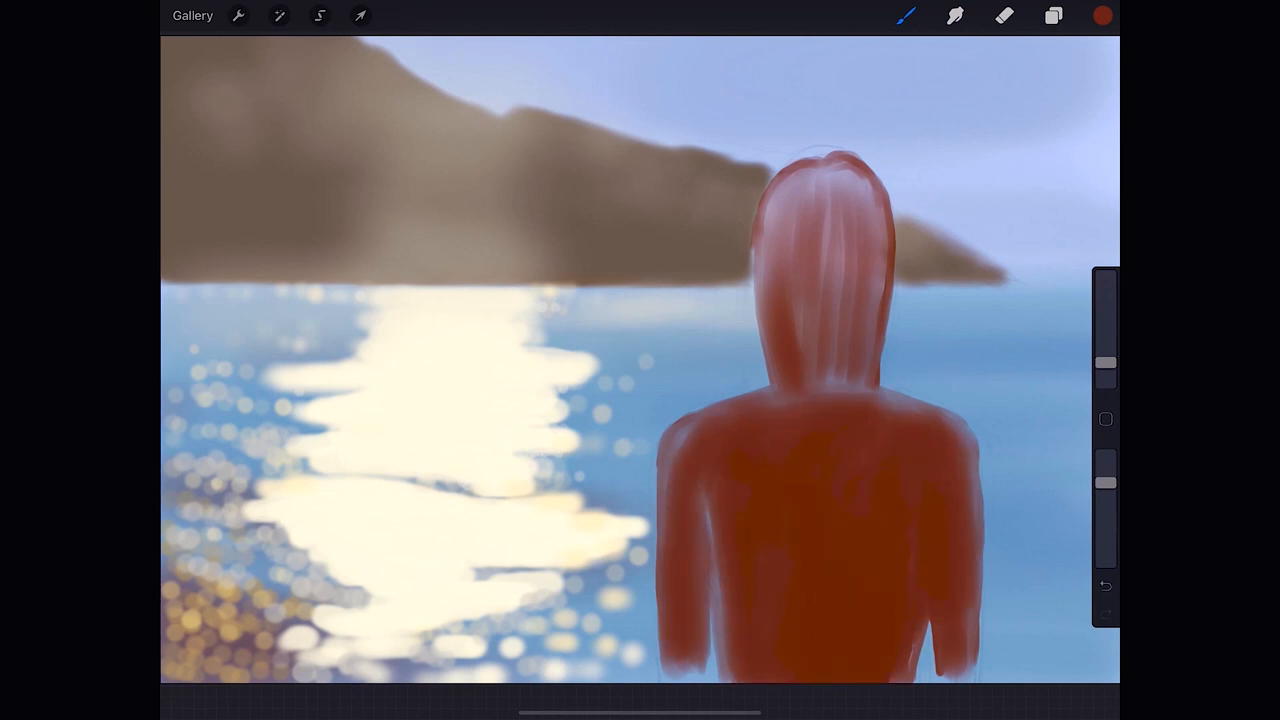
pyautogui.click(1101, 16)
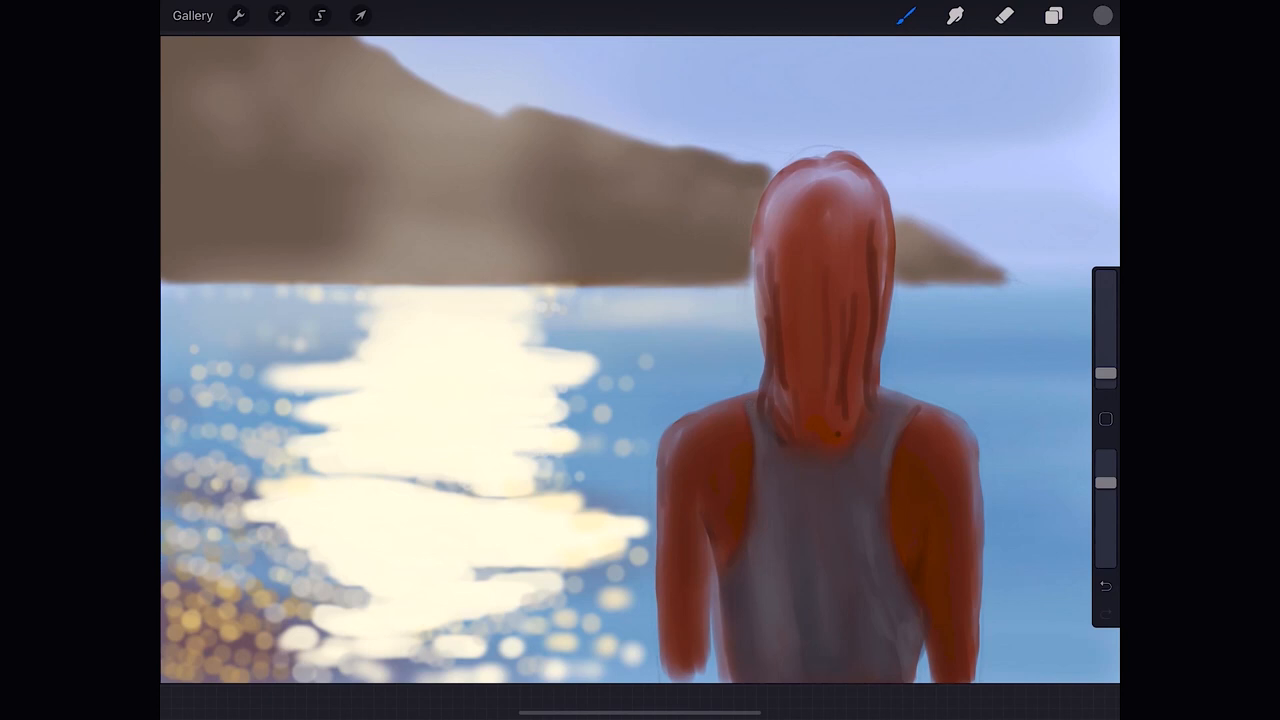
# On a new layer, pick muted shading colours for the shoulders and hair.
pyautogui.click(1052, 16)
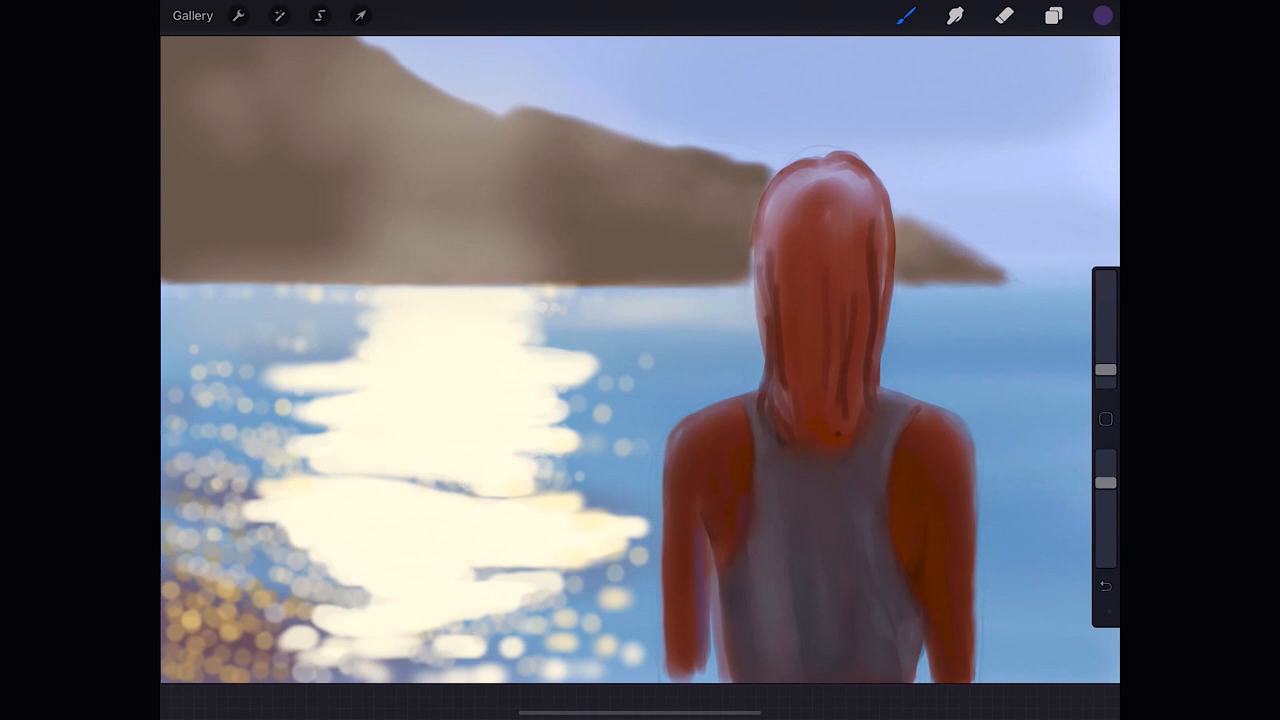
pyautogui.click(1101, 15)
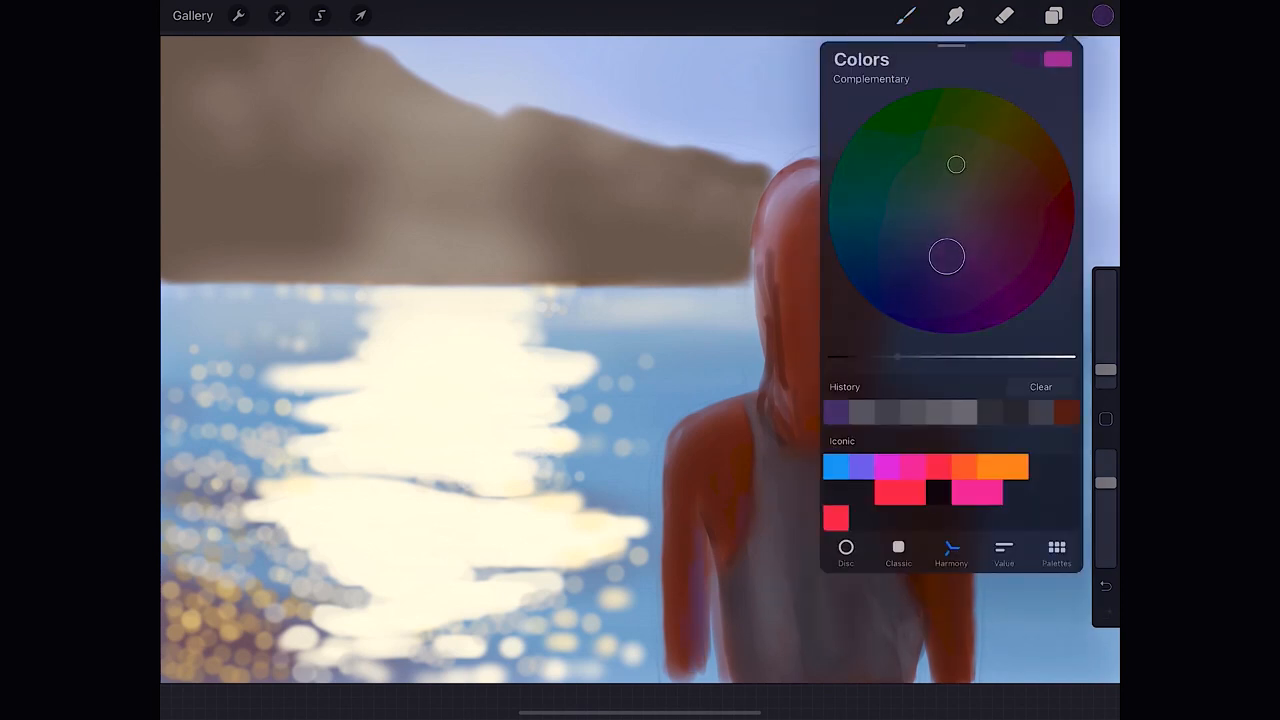
pyautogui.click(1102, 15)
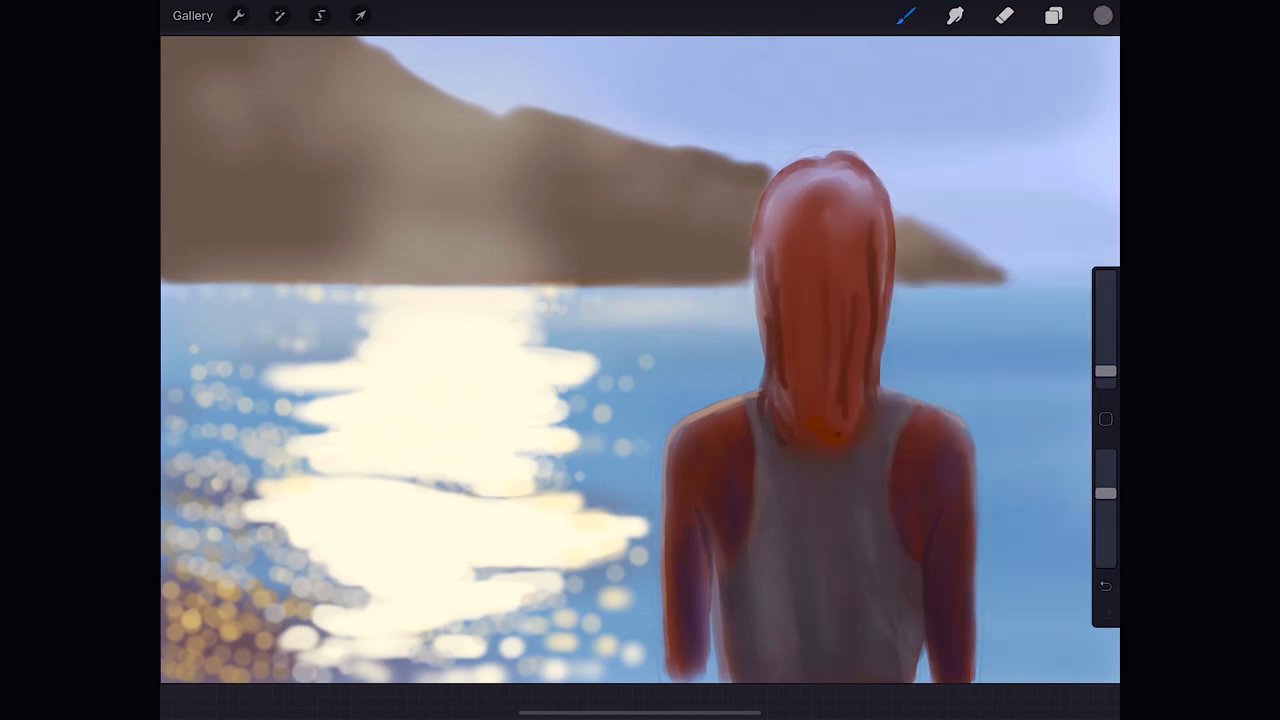
# Lower the figure's saturation with the Hue, Saturation, Brightness adjustment to mute the hair and skin.
pyautogui.click(1052, 16)
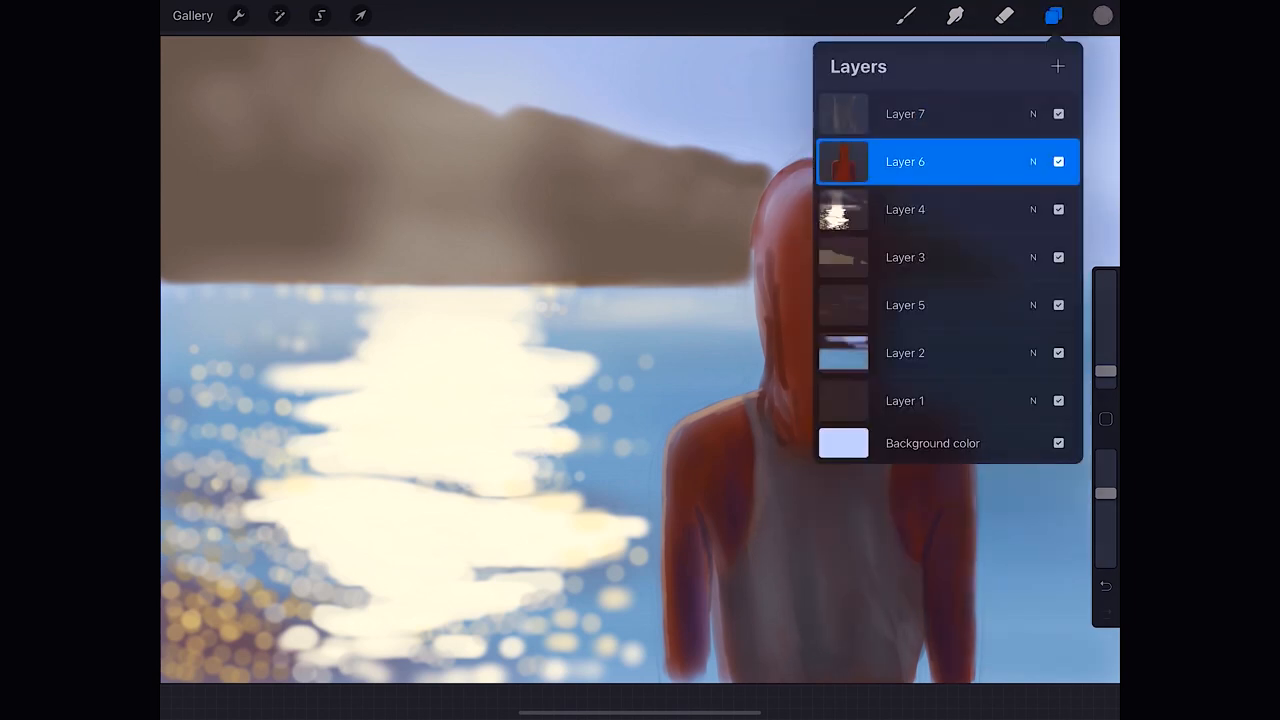
pyautogui.click(279, 16)
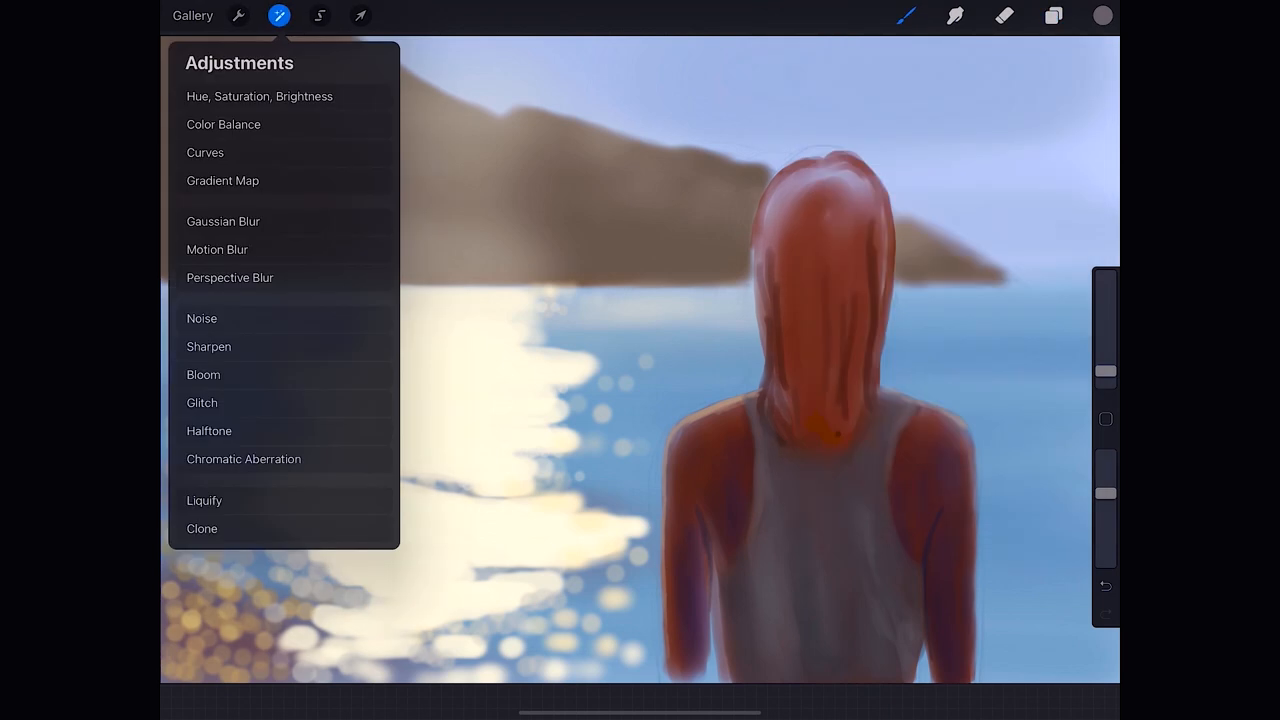
pyautogui.click(258, 97)
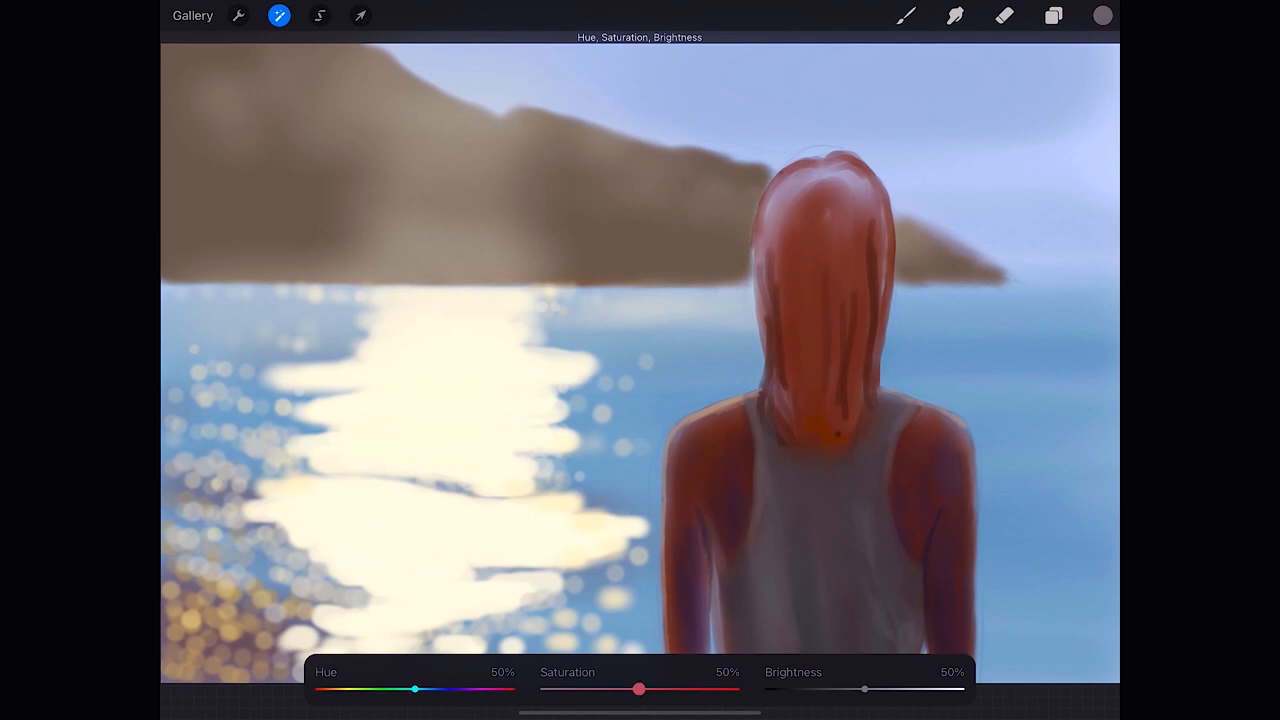
pyautogui.moveTo(640, 689); pyautogui.dragTo(600, 689)
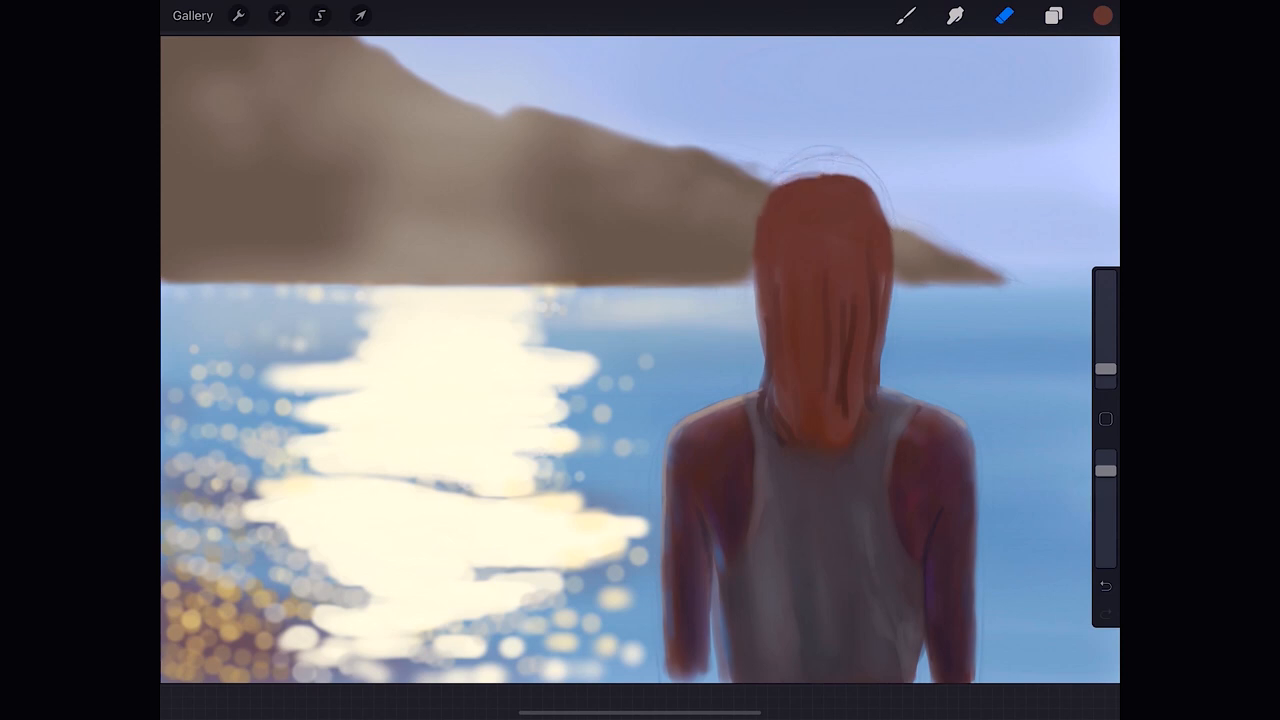
# Add a new layer for repainting the hair in dark auburn.
pyautogui.click(1053, 16)
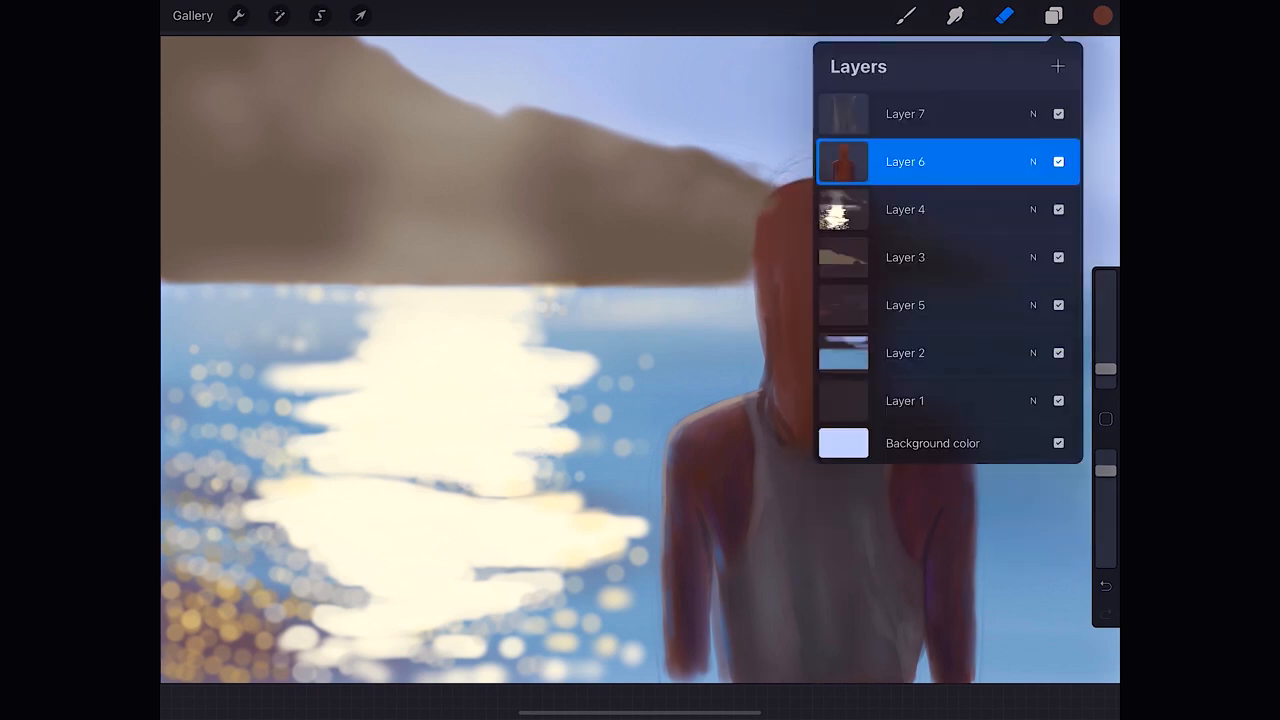
pyautogui.click(1051, 15)
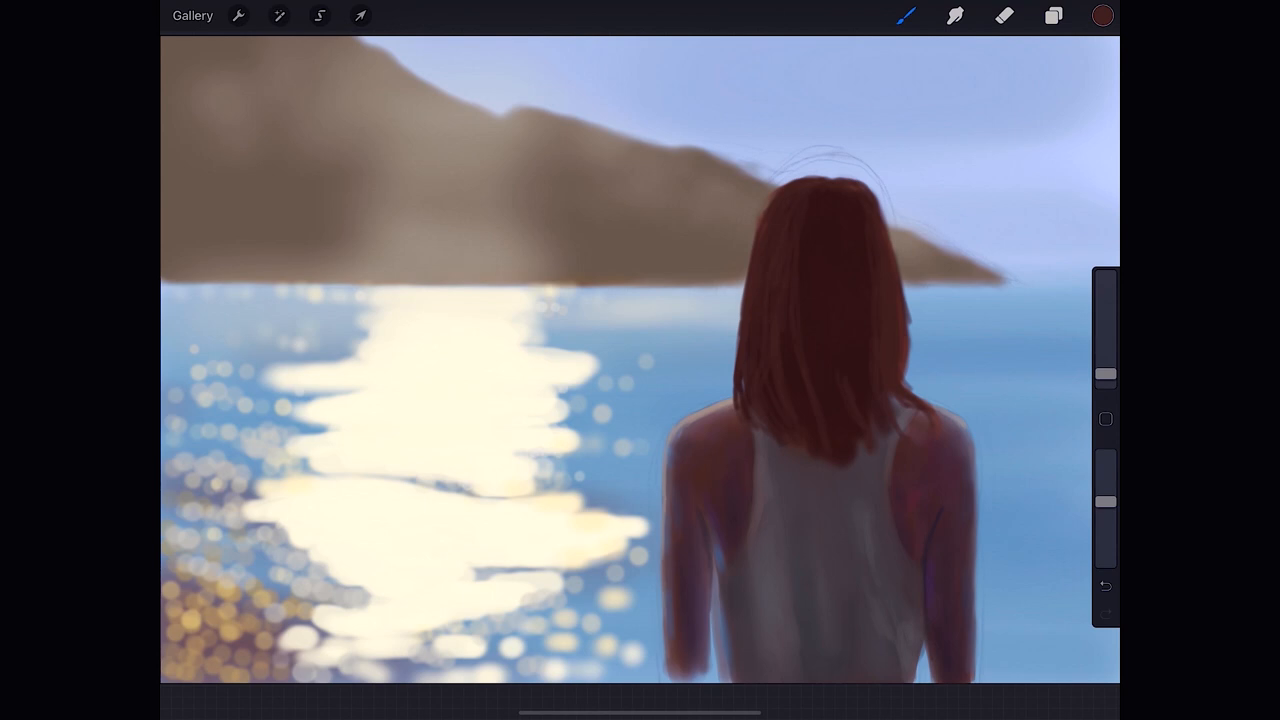
# Blend the auburn hair strands with the Airbrushing Hard Blend brush, then switch to the Eraser.
pyautogui.click(902, 17)
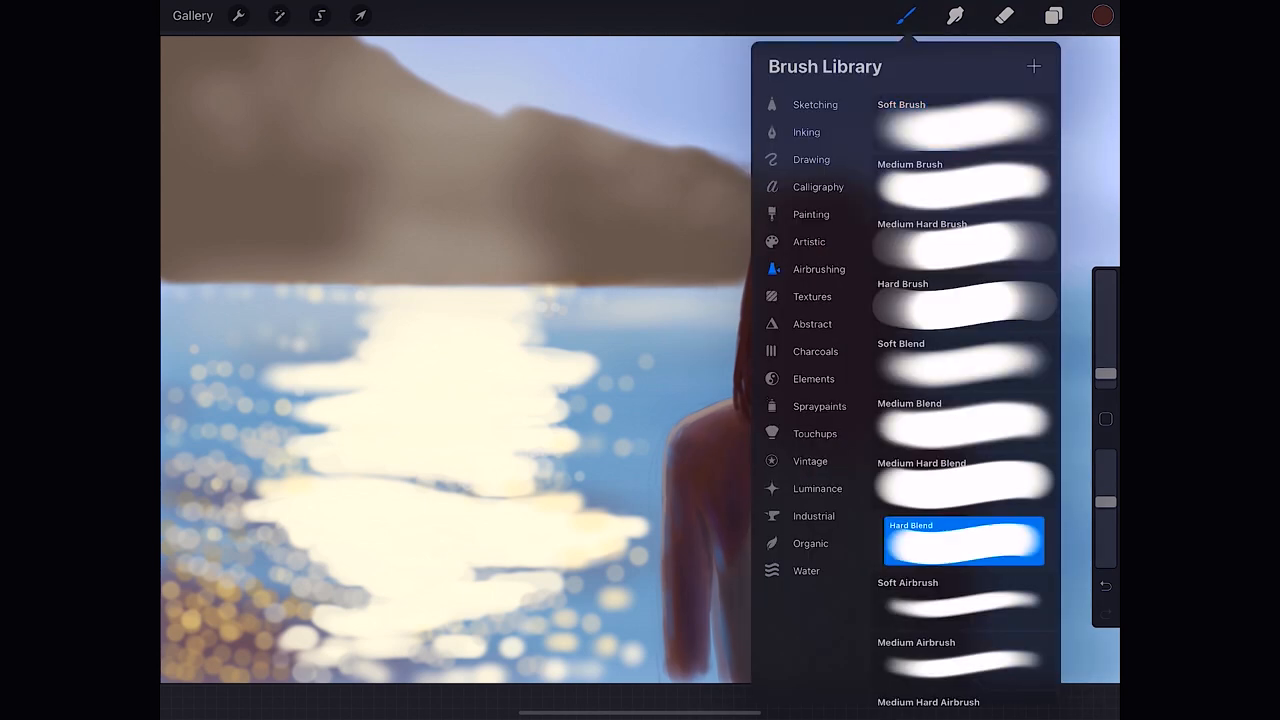
pyautogui.click(902, 15)
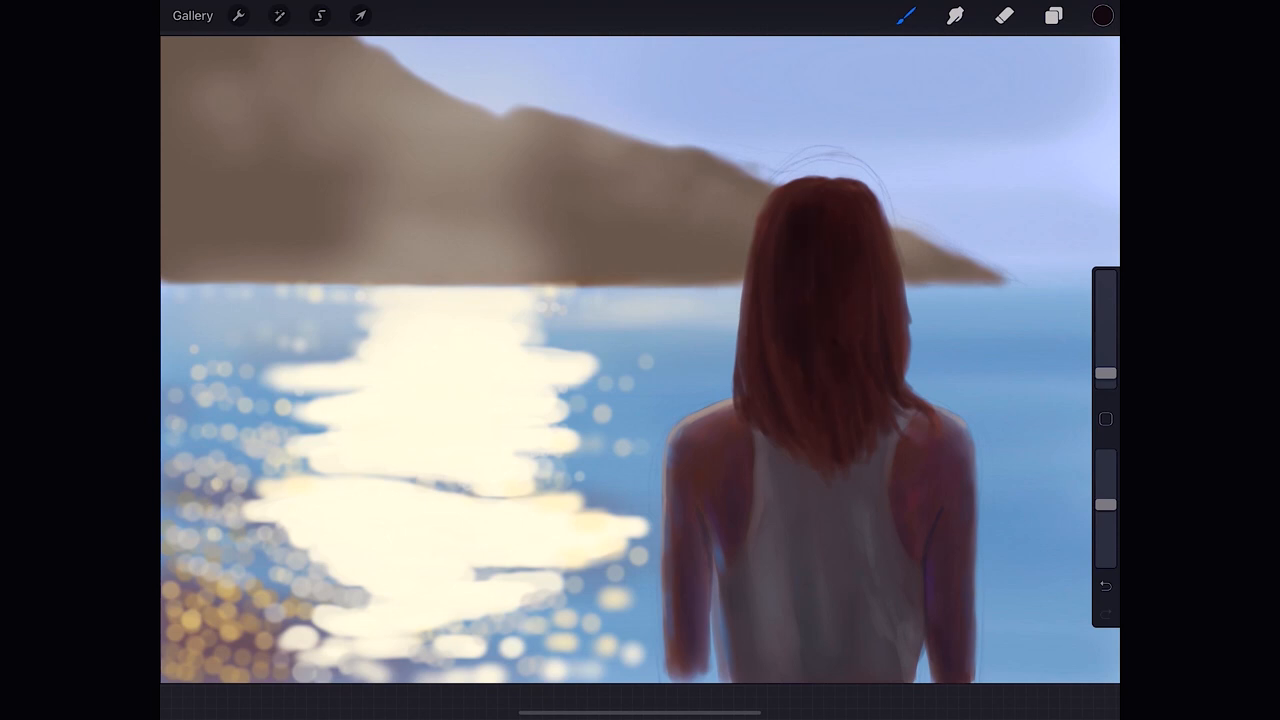
pyautogui.click(1005, 15)
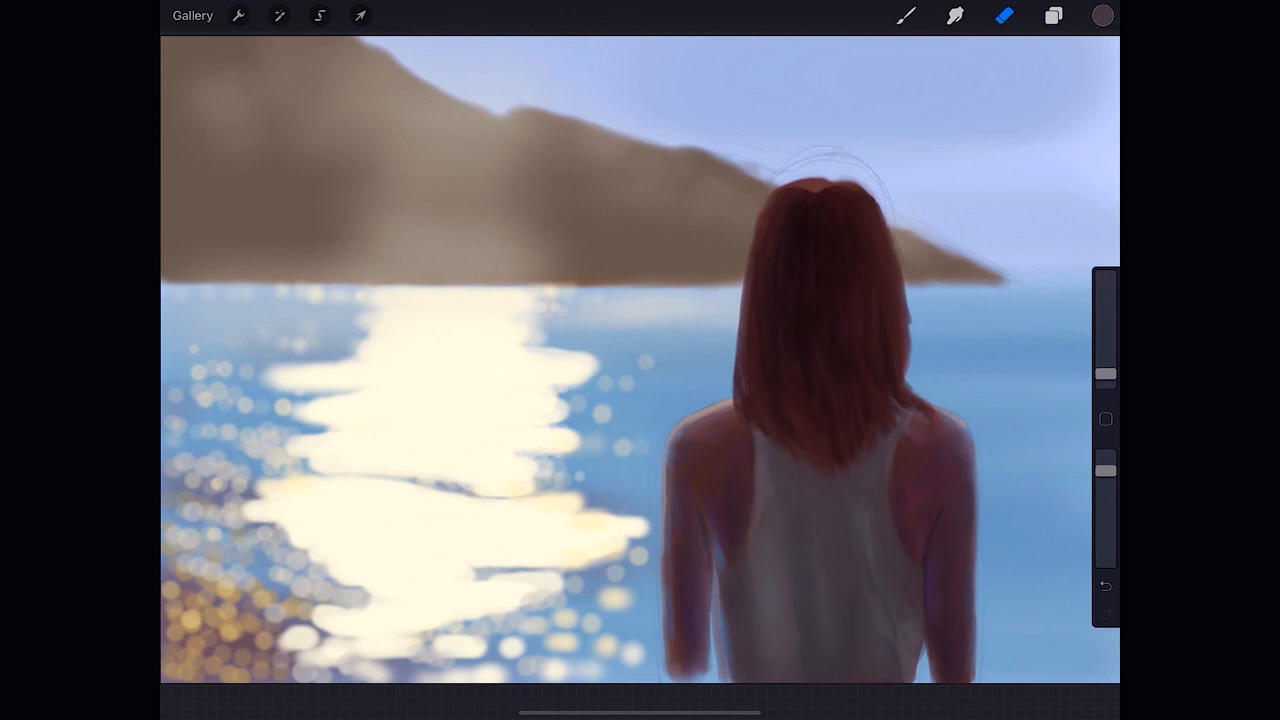
# Pick a warm yellow colour and paint golden rim light along the hair's crown and left edge.
pyautogui.click(1053, 16)
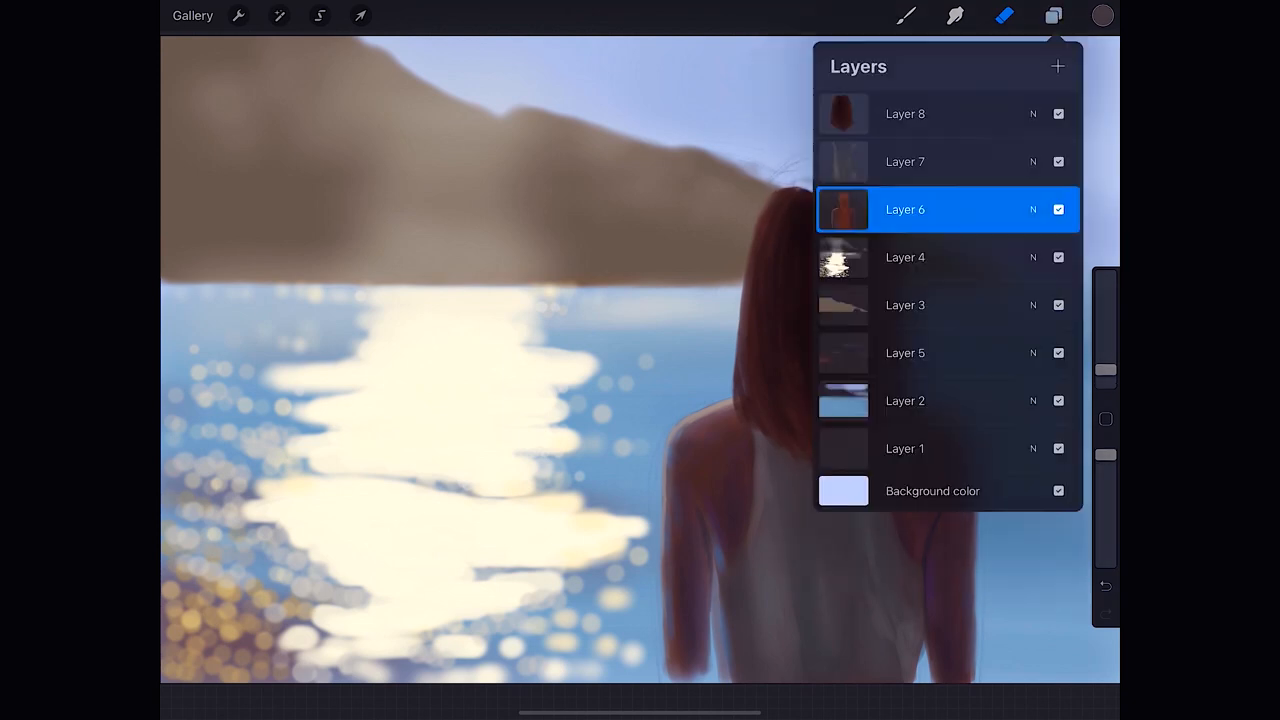
pyautogui.click(1054, 15)
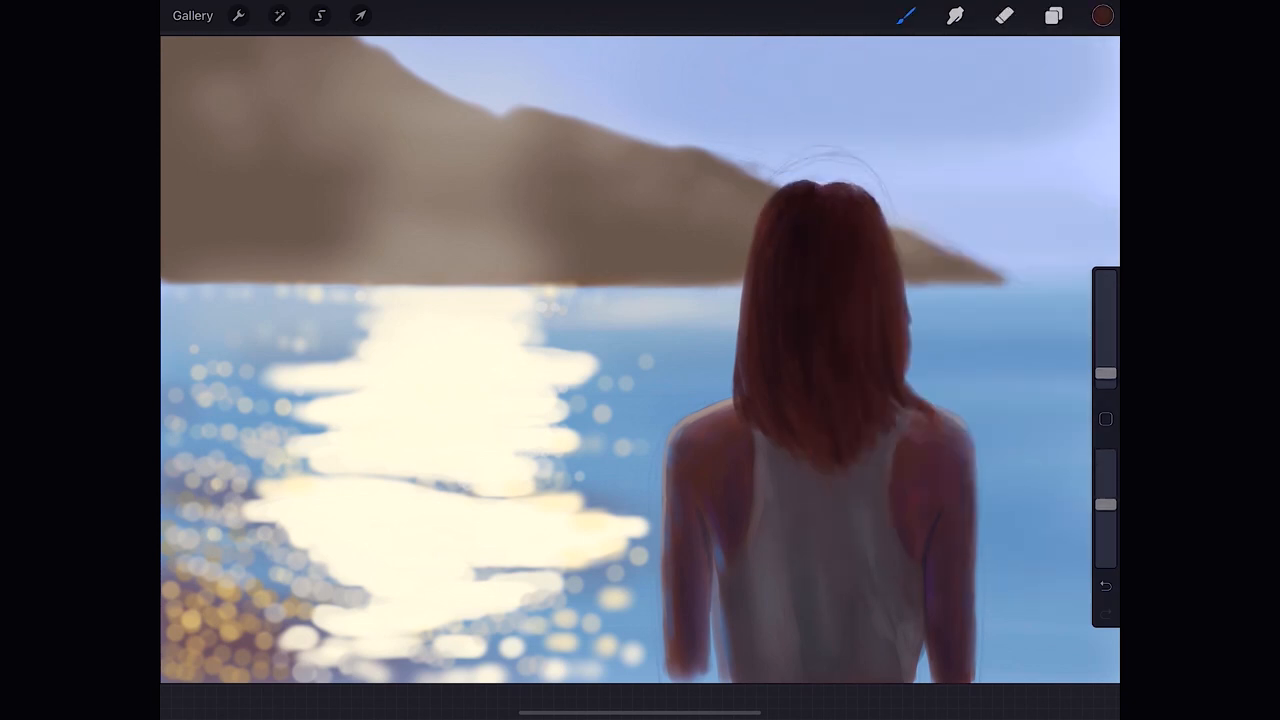
pyautogui.click(1103, 15)
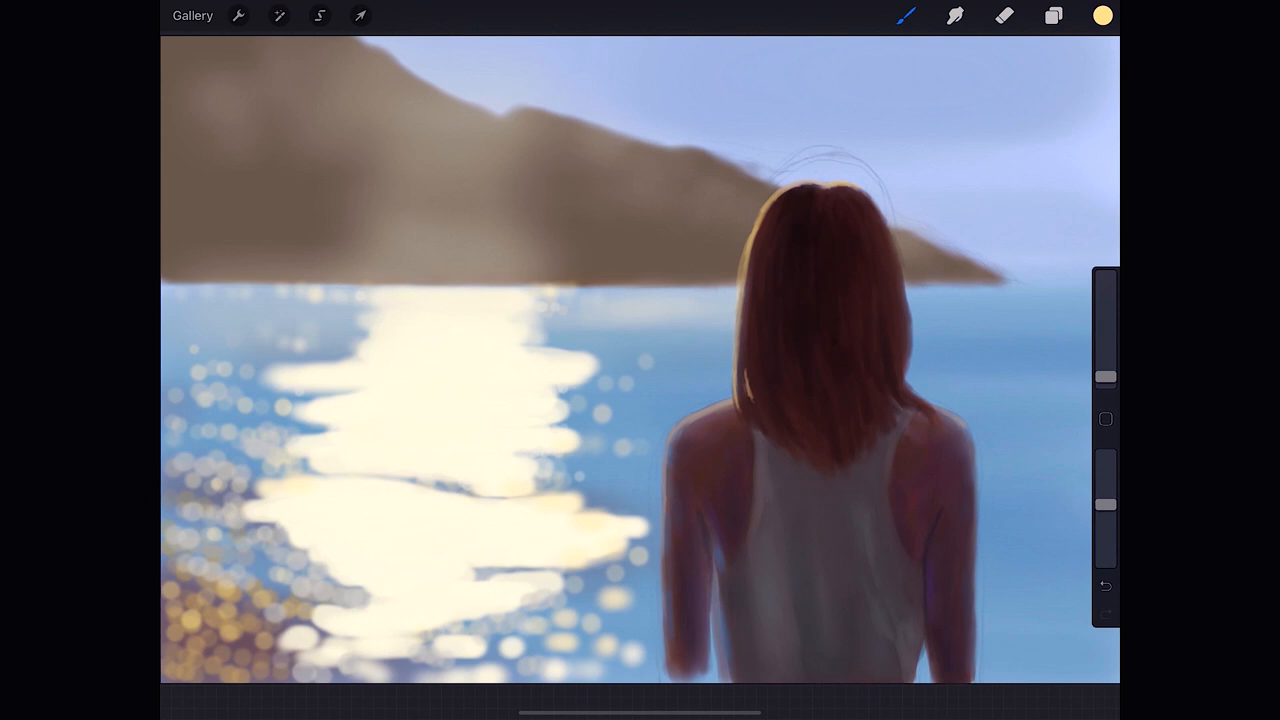
pyautogui.click(1101, 15)
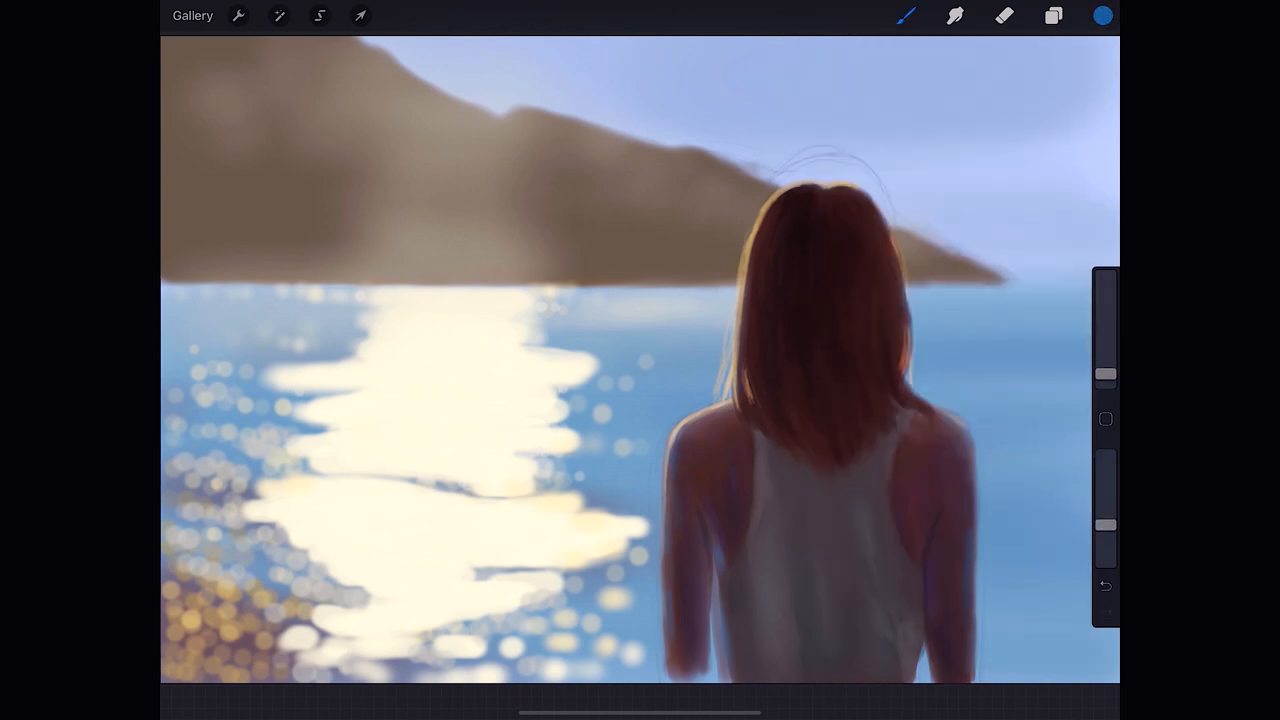
pyautogui.click(1102, 15)
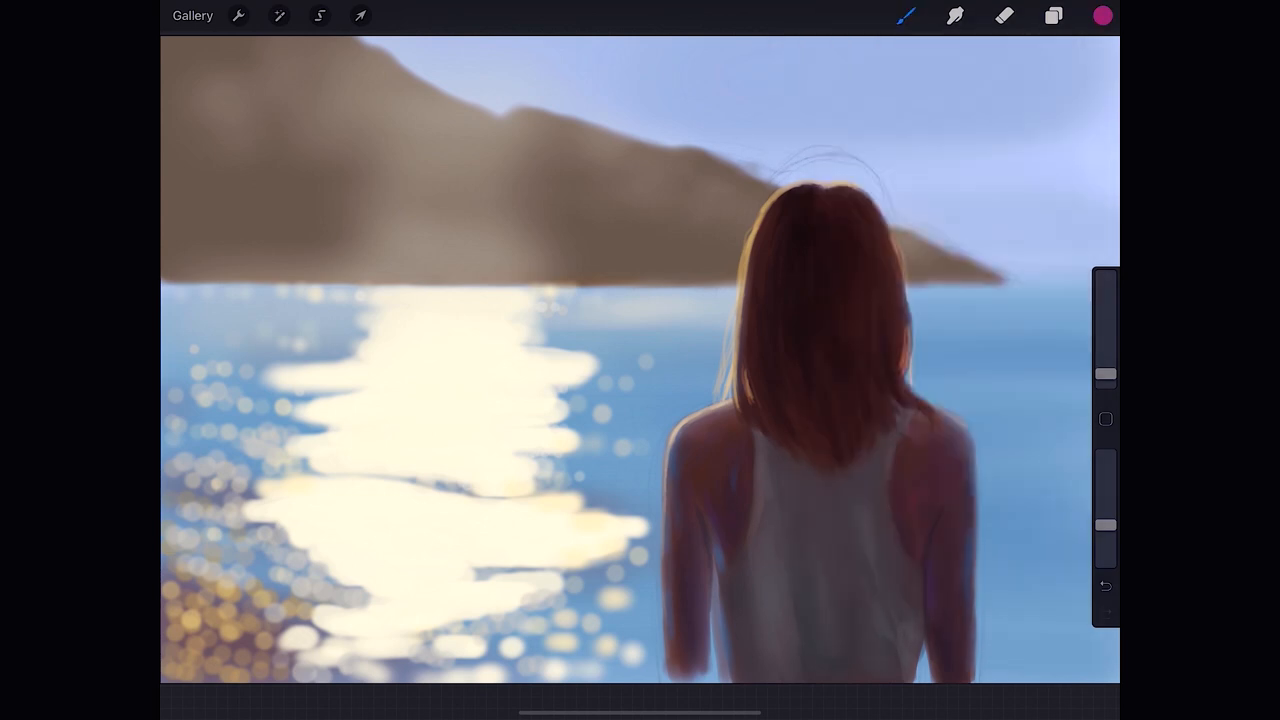